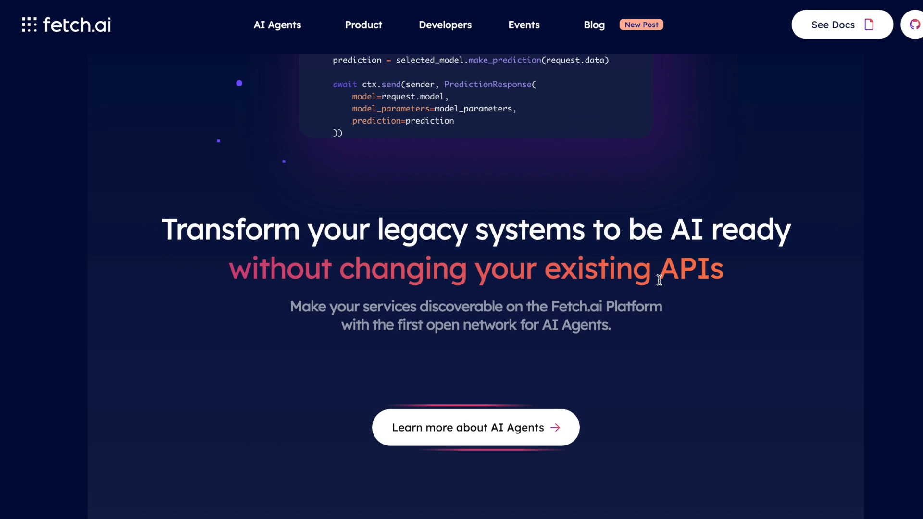
{"action": "mouse_move", "coordinate": [474, 427]}
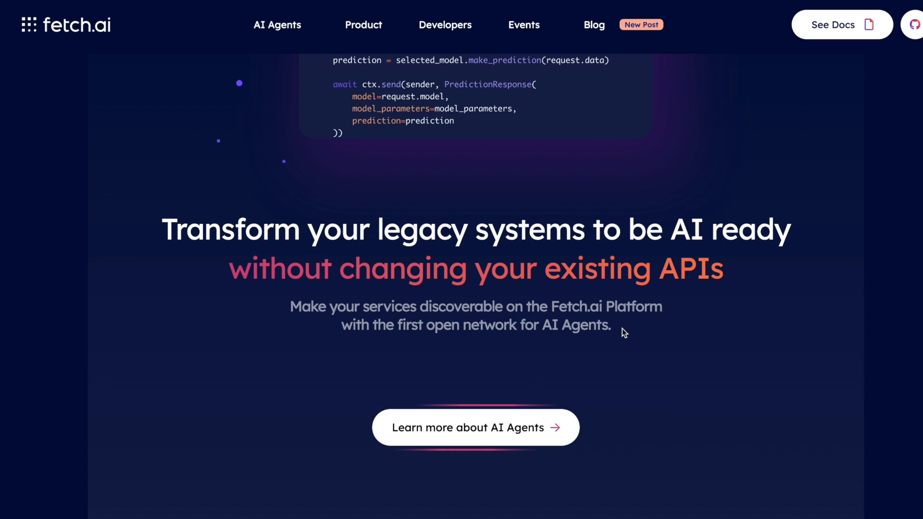
Select the 'first open network for AI Agents' phrase and scroll to the Skyscanner, Discord, OpenAI integrations
{"action": "left_click_drag", "start_coordinate": [397, 324], "coordinate": [611, 325]}
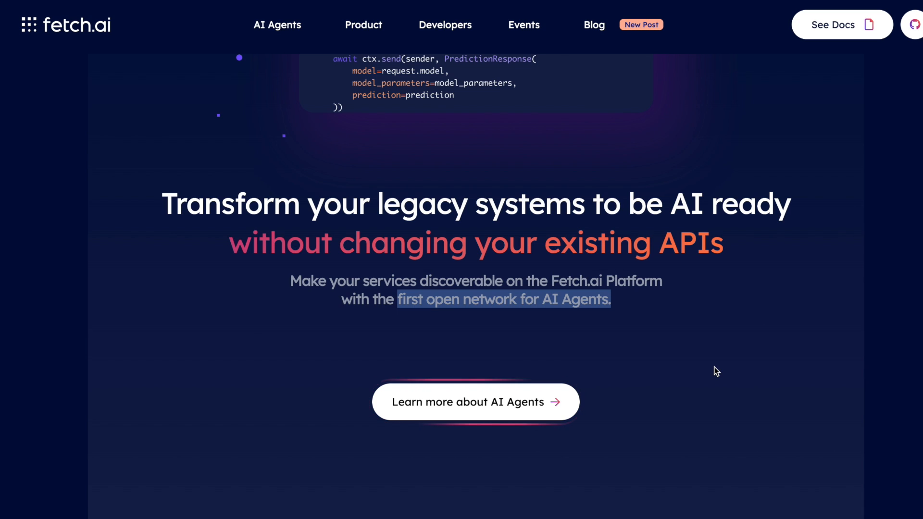
{"action": "scroll", "scroll_direction": "down", "scroll_amount": 3}
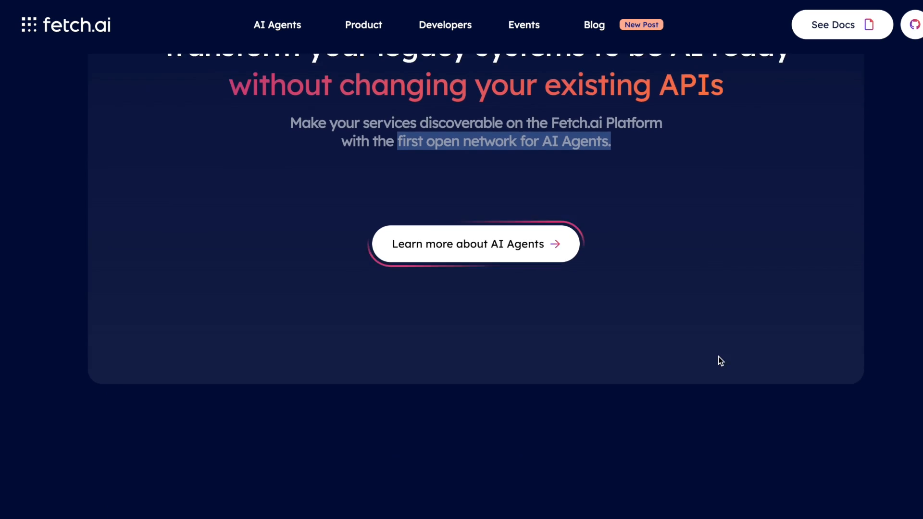
{"action": "scroll", "scroll_direction": "down", "scroll_amount": 3}
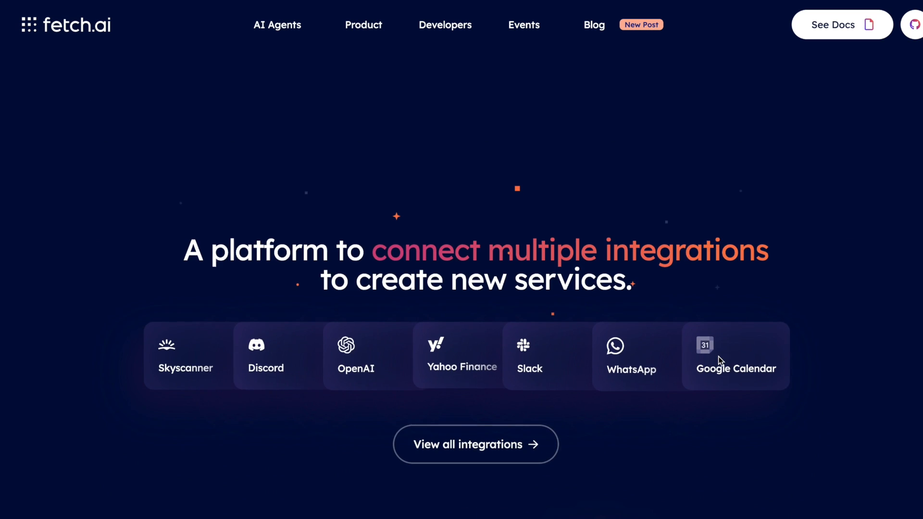
{"action": "scroll", "scroll_direction": "down", "scroll_amount": 3}
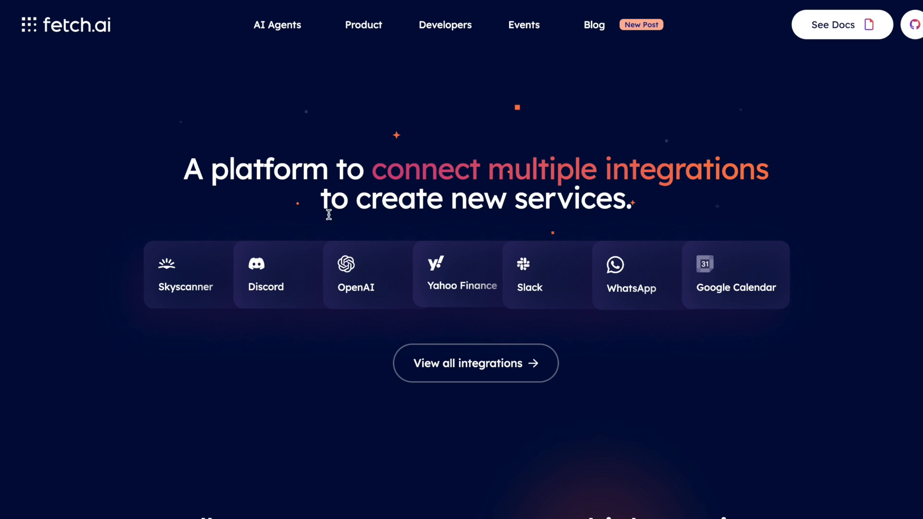
{"action": "mouse_move", "coordinate": [809, 393]}
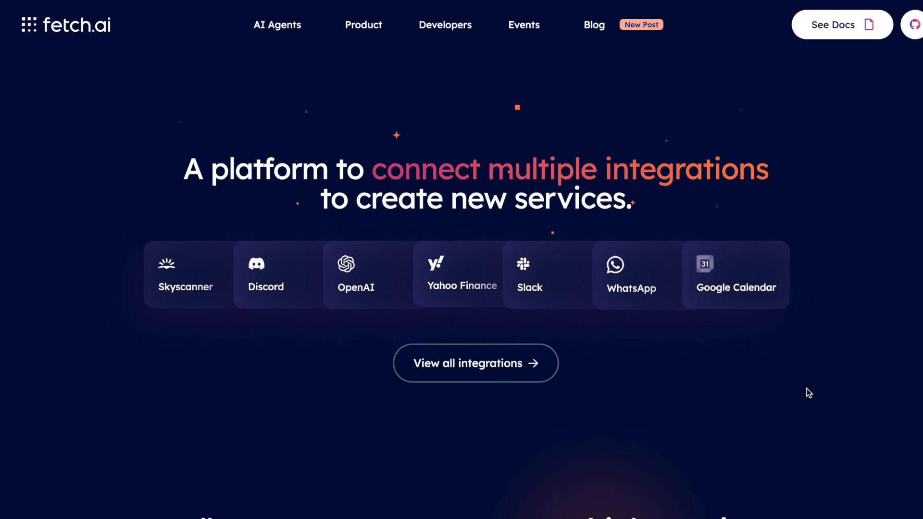
Scroll past the DeltaV single-prompt example cards to the 'We're happy to help' section
{"action": "scroll", "scroll_direction": "down", "scroll_amount": 3}
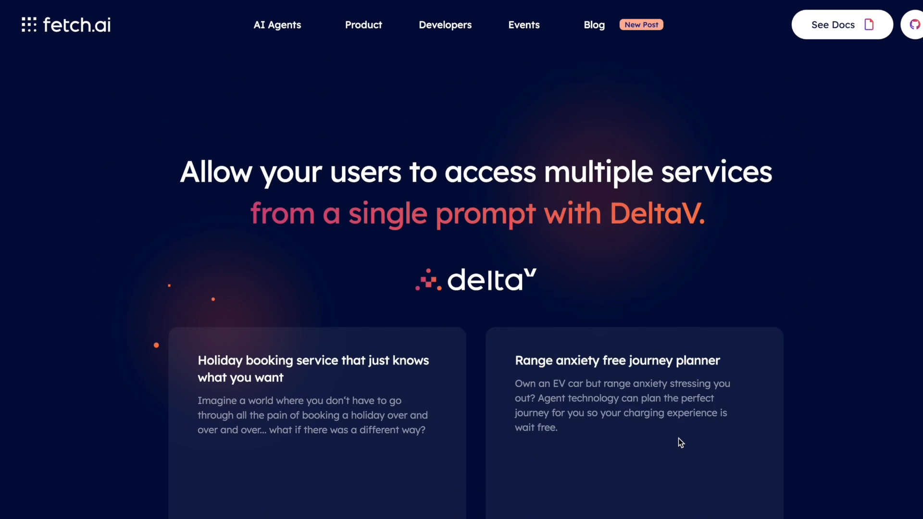
{"action": "scroll", "scroll_direction": "down", "scroll_amount": 3}
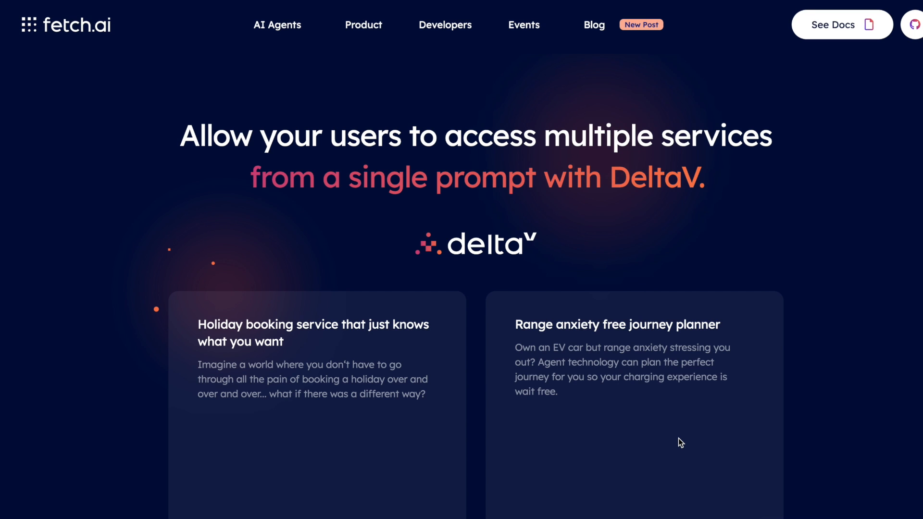
{"action": "scroll", "scroll_direction": "down", "scroll_amount": 3}
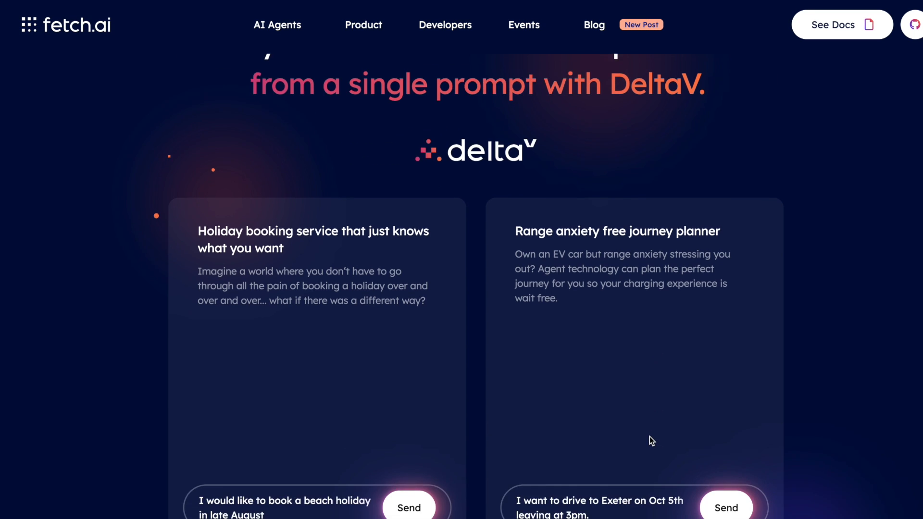
{"action": "scroll", "scroll_direction": "down", "scroll_amount": 3}
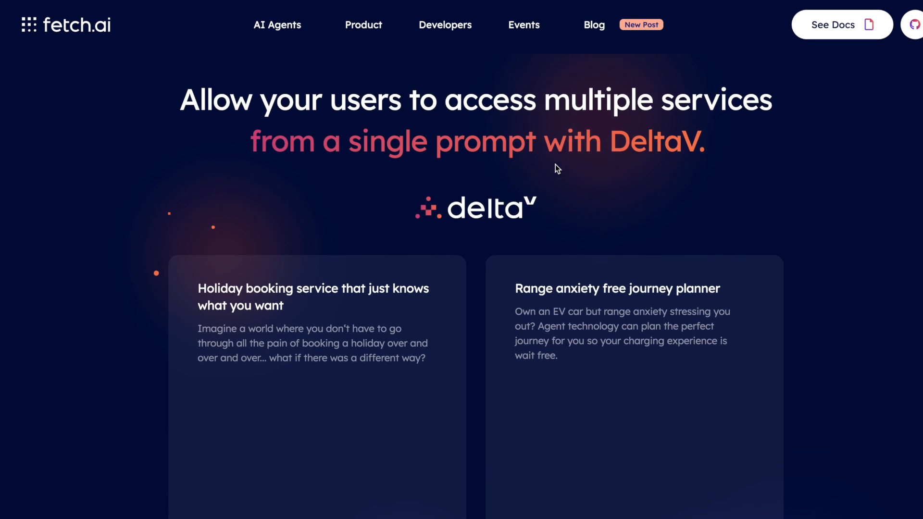
{"action": "scroll", "scroll_direction": "down", "scroll_amount": 3}
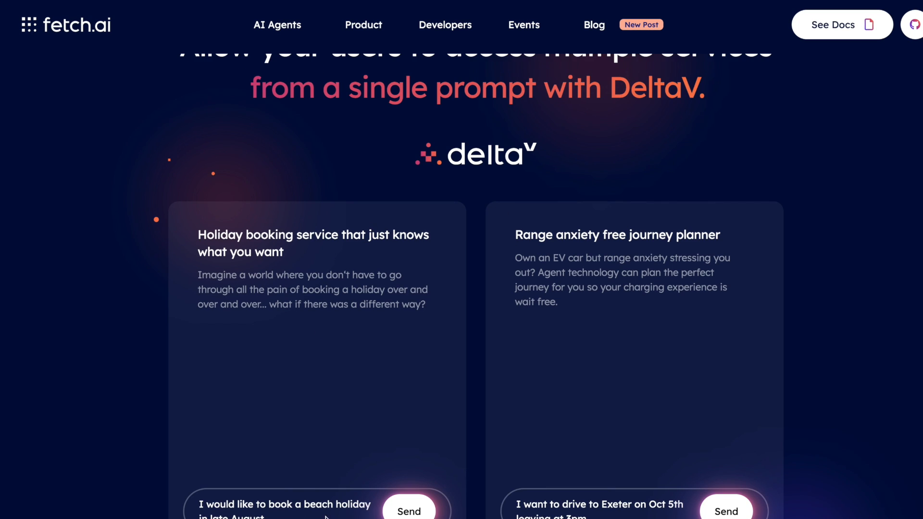
{"action": "mouse_move", "coordinate": [538, 375]}
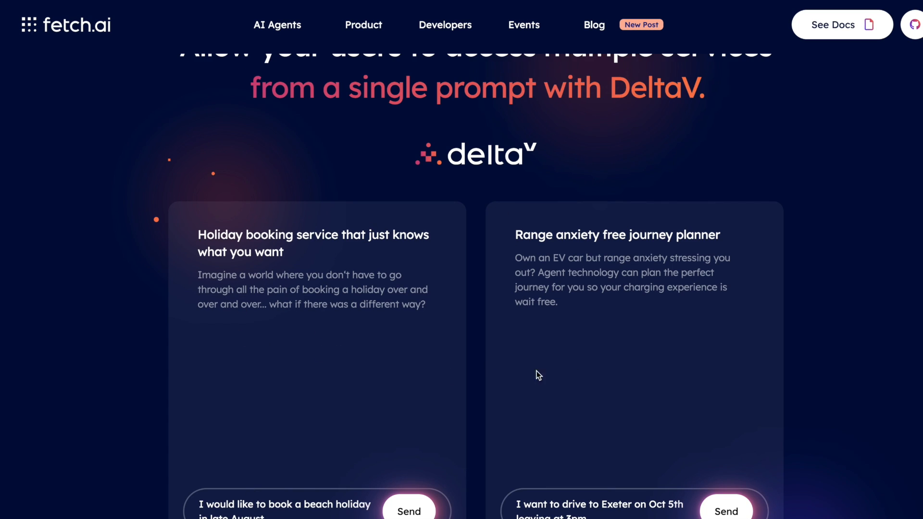
{"action": "scroll", "scroll_direction": "down", "scroll_amount": 3}
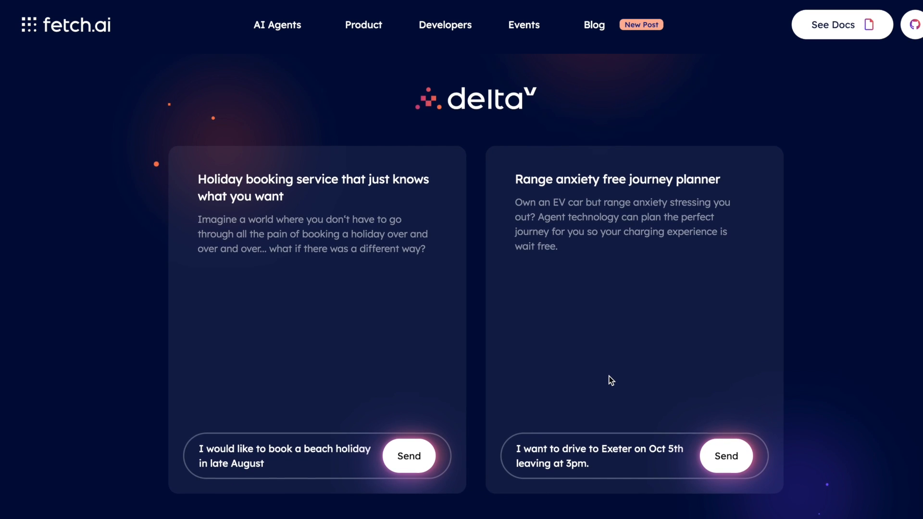
{"action": "scroll", "scroll_direction": "down", "scroll_amount": 3}
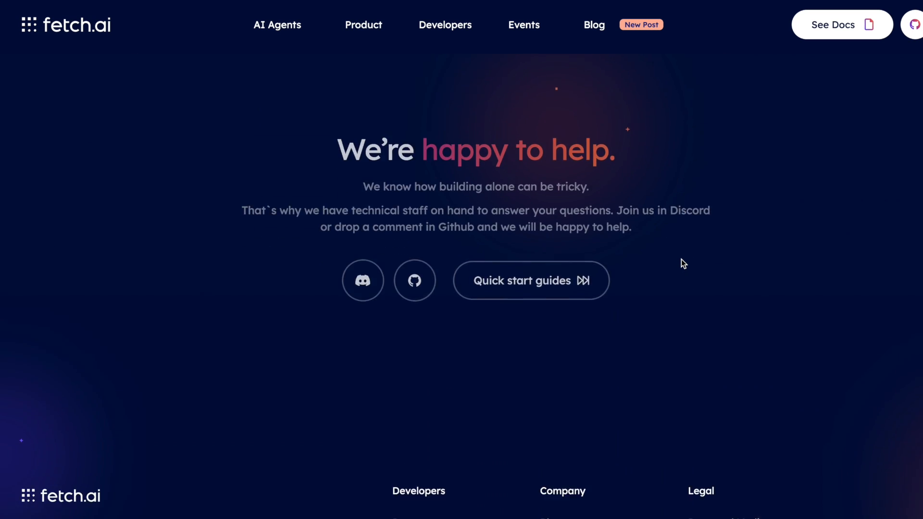
Scroll down to the Fetch.ai footer links, then back up to the testimonial carousel
{"action": "scroll", "scroll_direction": "down", "scroll_amount": 3}
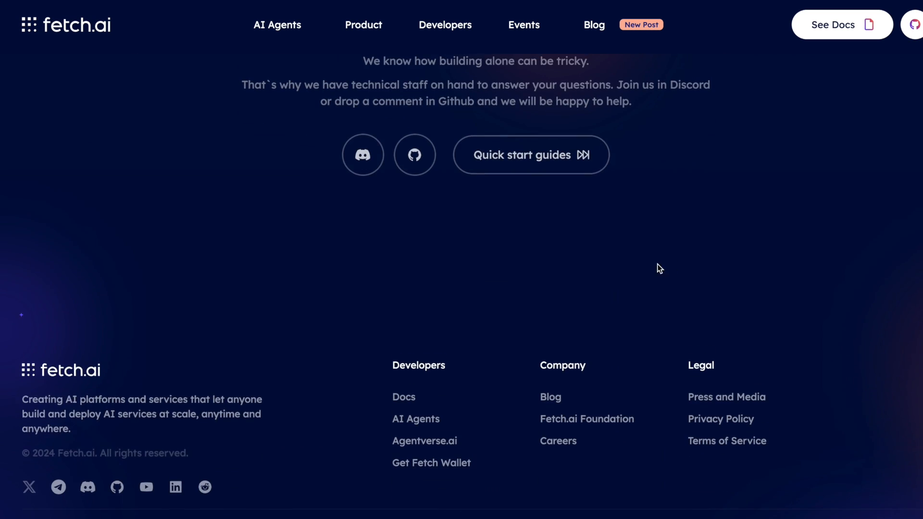
{"action": "mouse_move", "coordinate": [550, 314]}
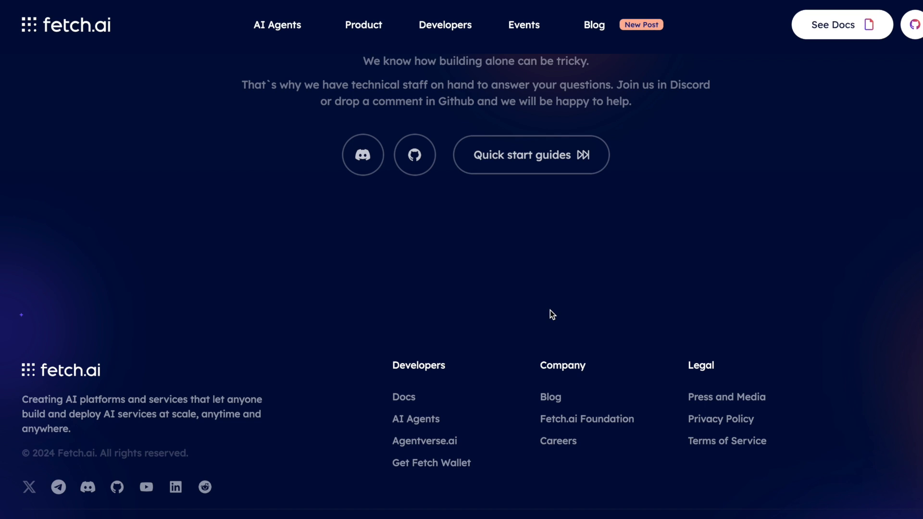
{"action": "mouse_move", "coordinate": [692, 260]}
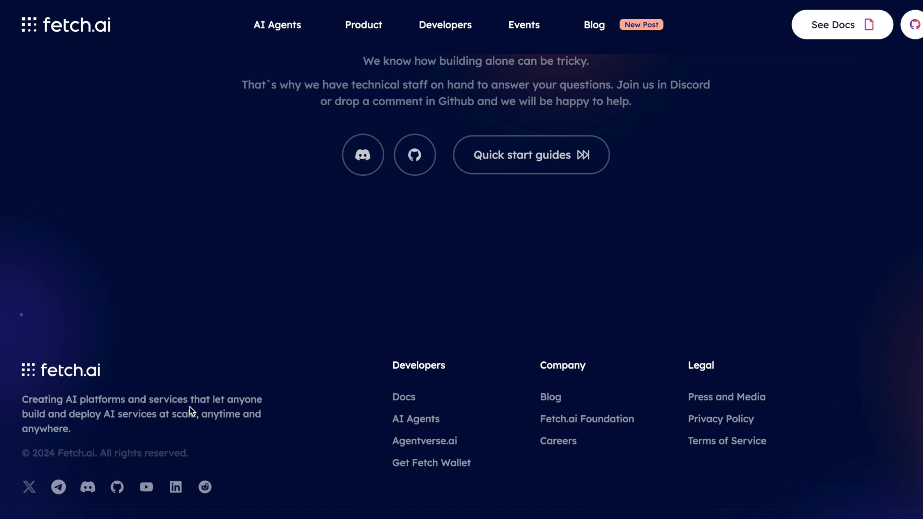
{"action": "mouse_move", "coordinate": [112, 426]}
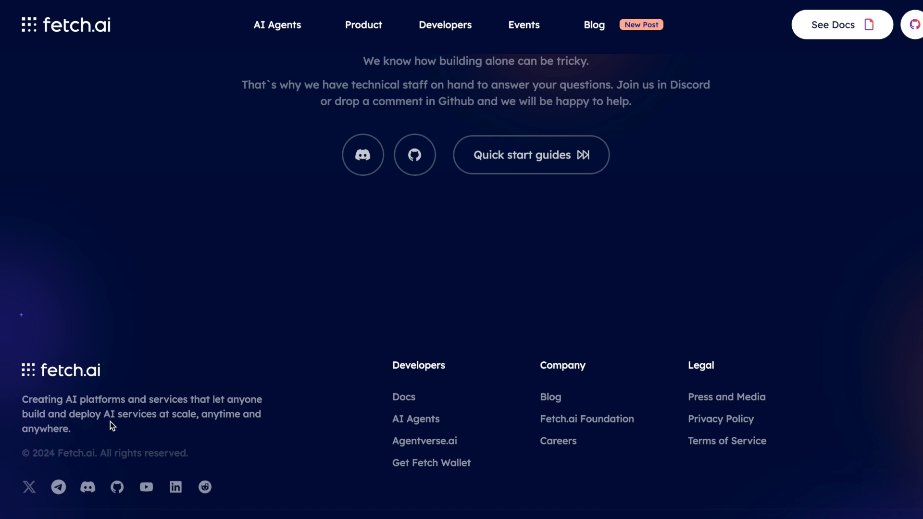
{"action": "mouse_move", "coordinate": [77, 437]}
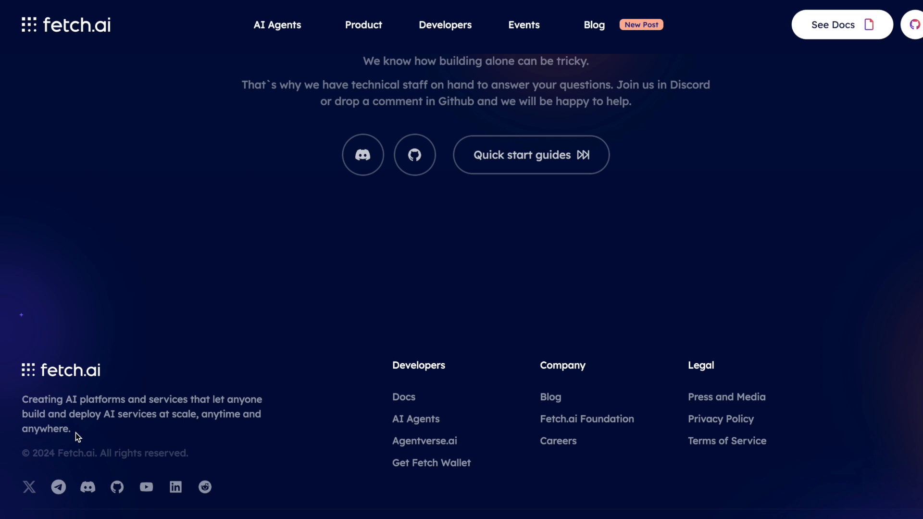
{"action": "scroll", "scroll_direction": "down", "scroll_amount": 3}
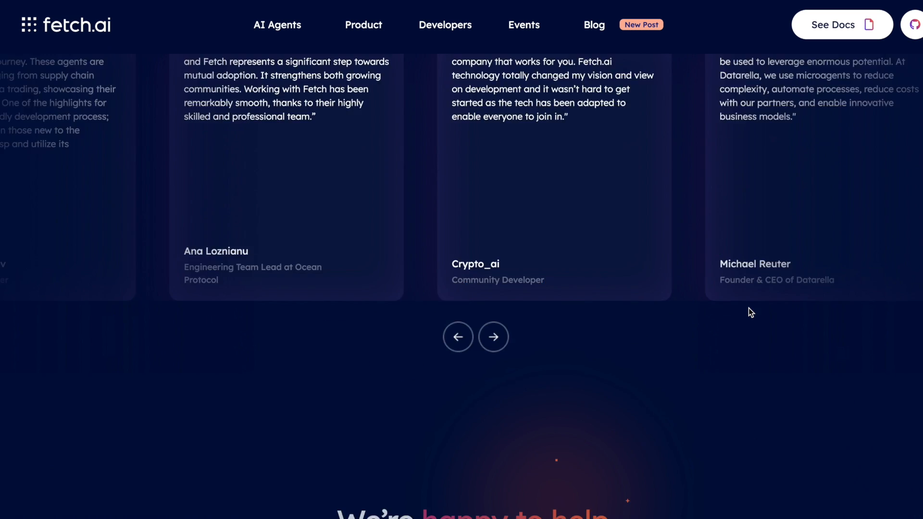
{"action": "scroll", "scroll_direction": "up", "scroll_amount": 3}
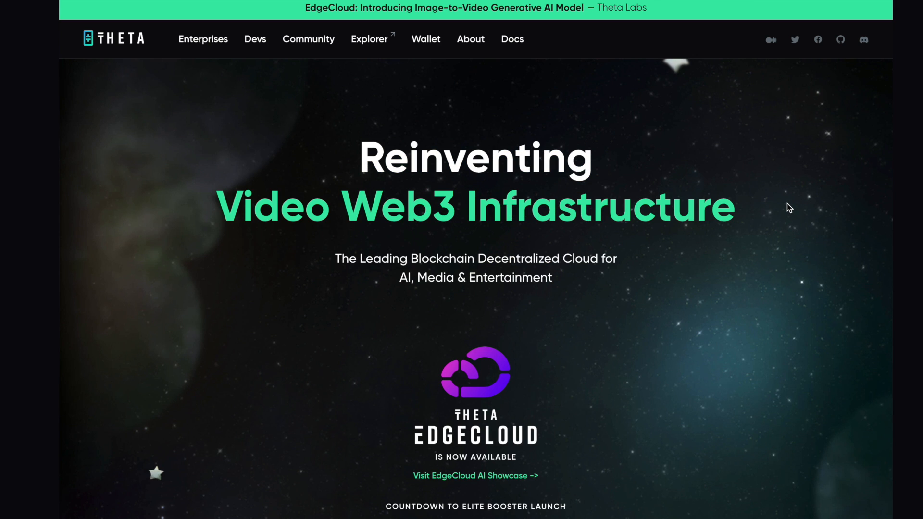
Scroll past the Theta hero, Elite Booster countdown and Edge Node downloads to the live nodes map
{"action": "scroll", "scroll_direction": "down", "scroll_amount": 3}
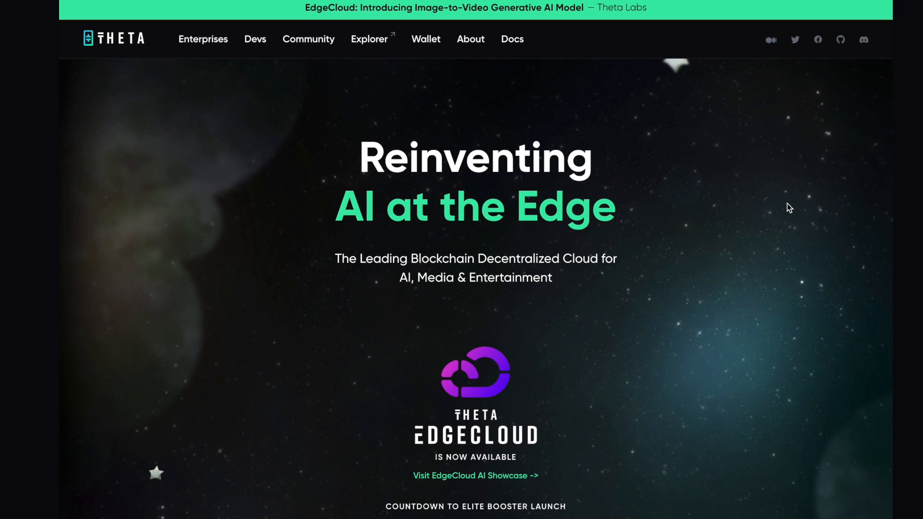
{"action": "mouse_move", "coordinate": [785, 213]}
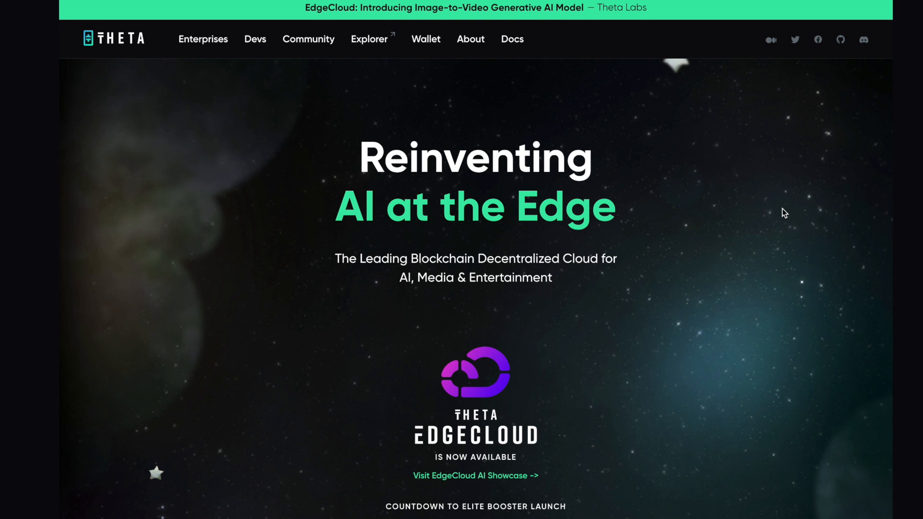
{"action": "scroll", "scroll_direction": "down", "scroll_amount": 3}
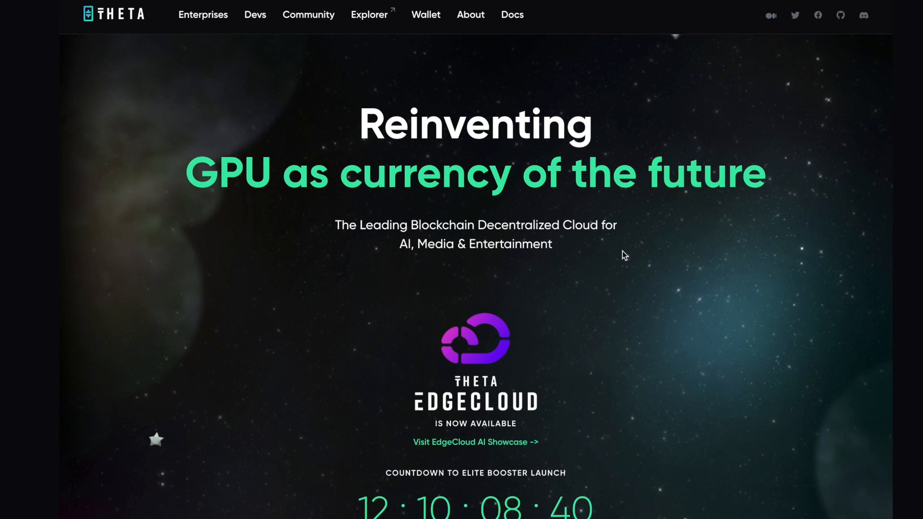
{"action": "scroll", "scroll_direction": "down", "scroll_amount": 3}
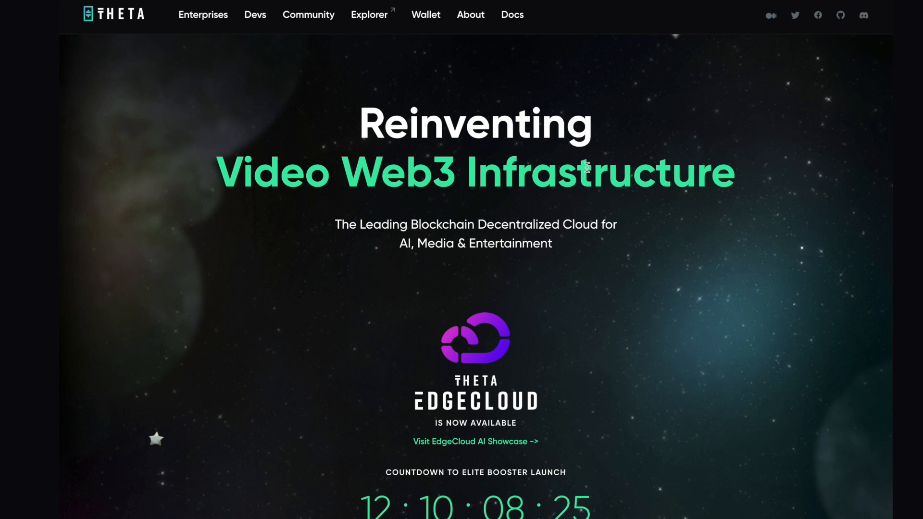
{"action": "mouse_move", "coordinate": [623, 294]}
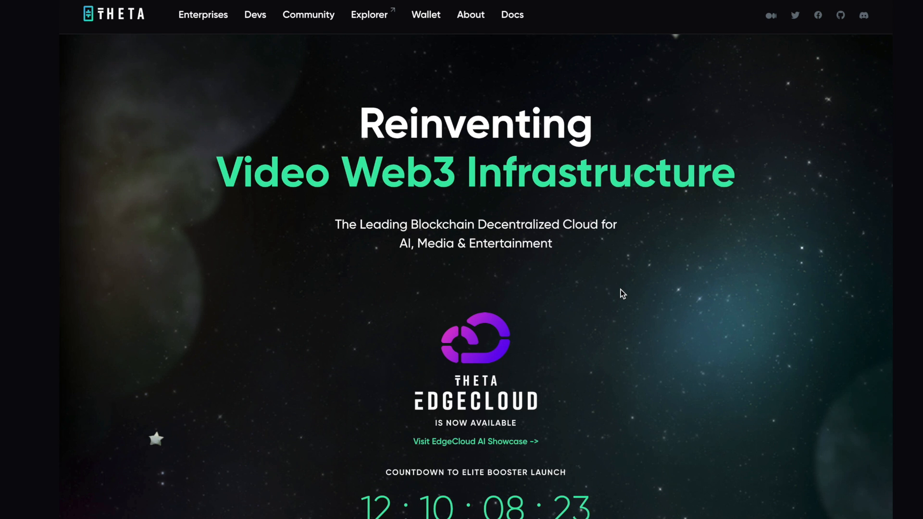
{"action": "scroll", "scroll_direction": "down", "scroll_amount": 3}
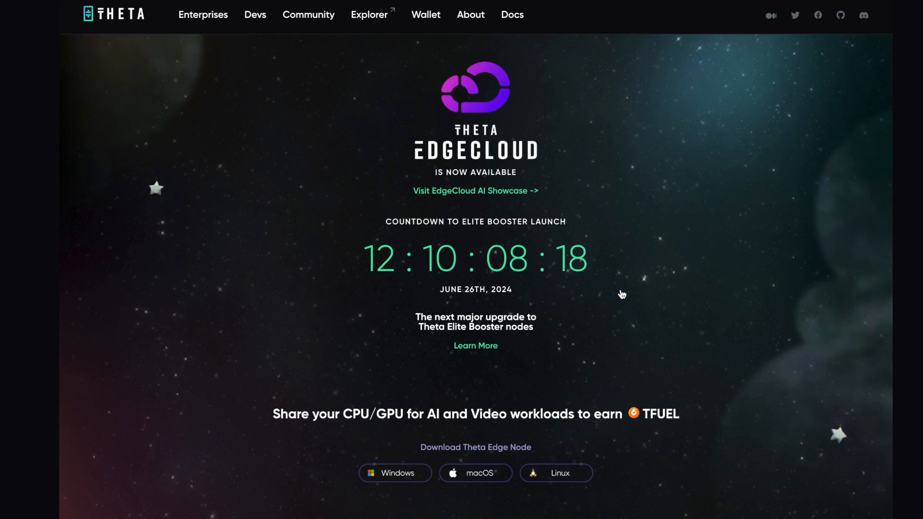
{"action": "mouse_move", "coordinate": [600, 225]}
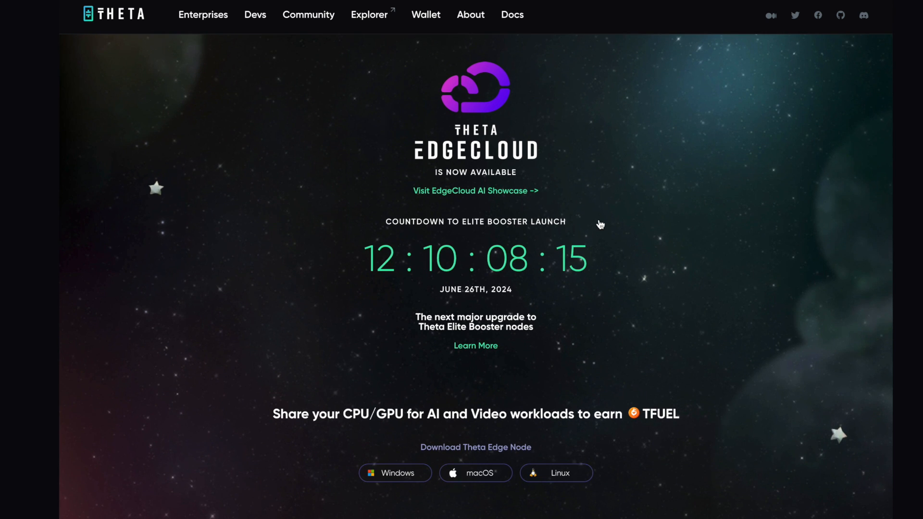
{"action": "mouse_move", "coordinate": [448, 301]}
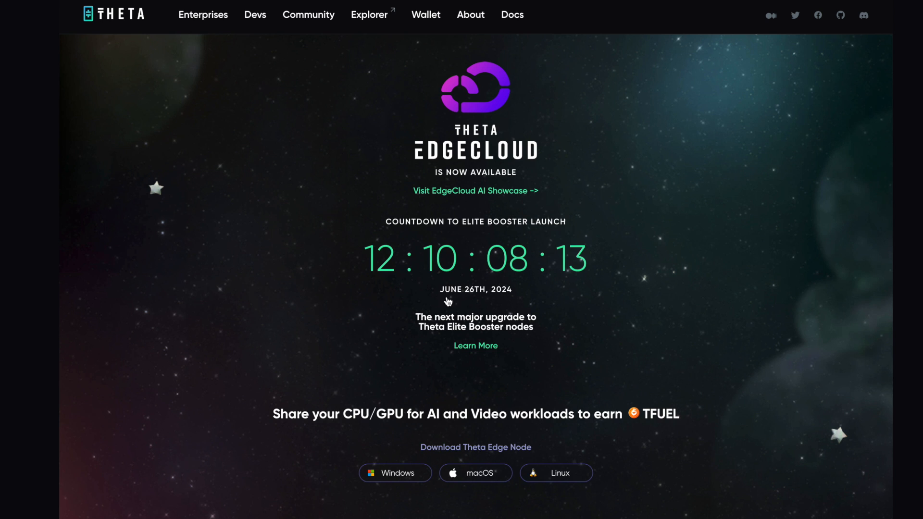
{"action": "mouse_move", "coordinate": [621, 356]}
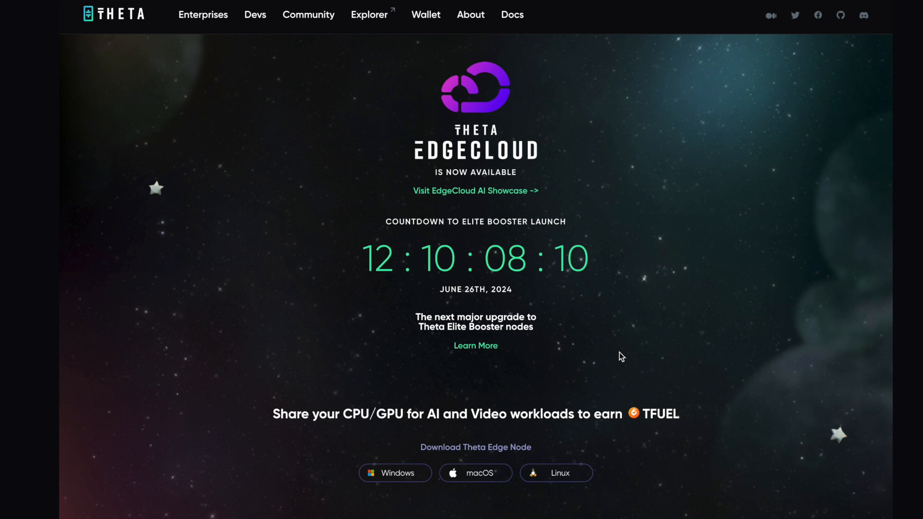
{"action": "scroll", "scroll_direction": "down", "scroll_amount": 3}
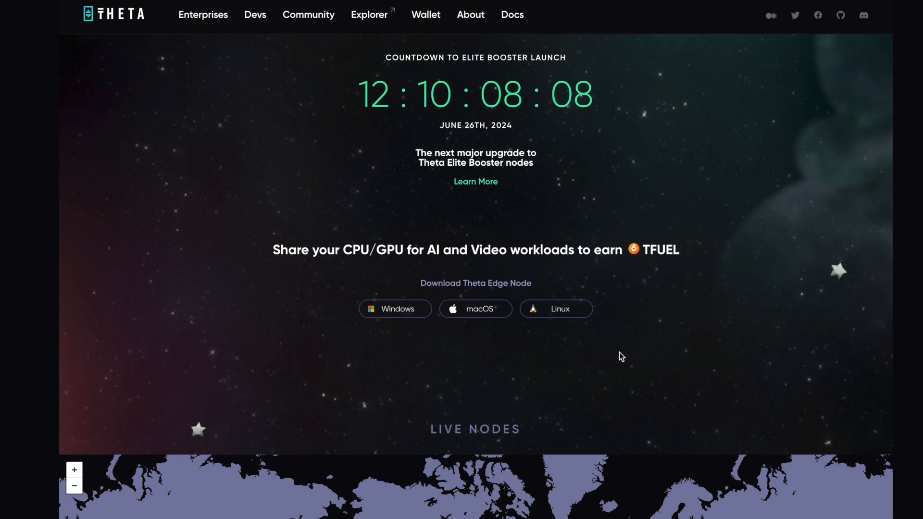
{"action": "scroll", "scroll_direction": "down", "scroll_amount": 3}
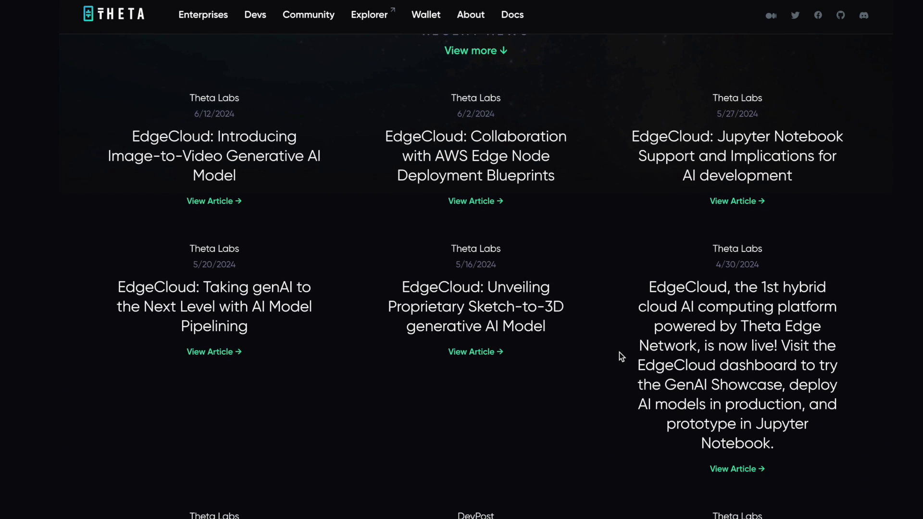
{"action": "mouse_move", "coordinate": [647, 386]}
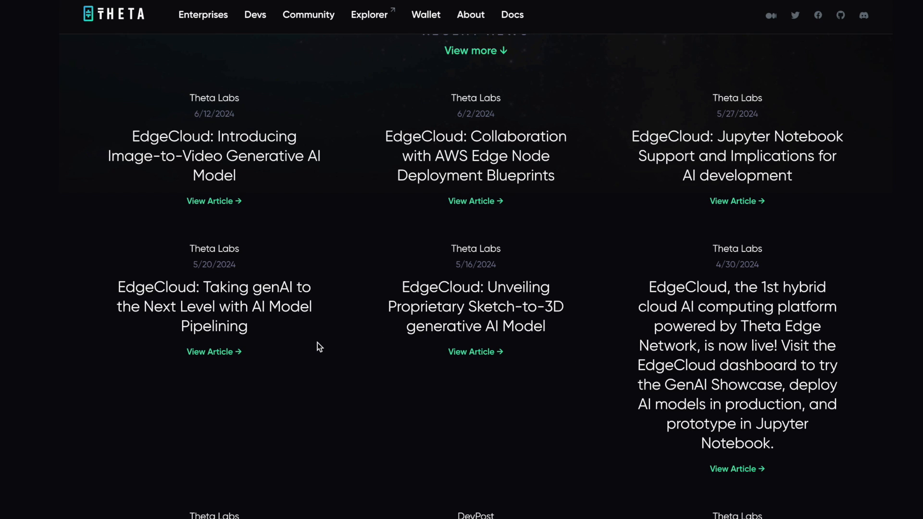
{"action": "mouse_move", "coordinate": [346, 229]}
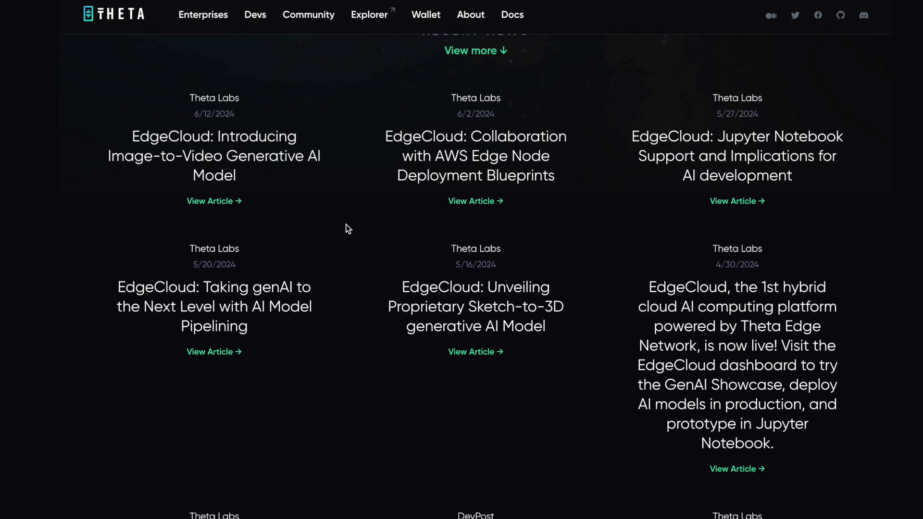
Scroll through Recent News and CAA/Google testimonials, then back toward the 3D GenAI headline
{"action": "scroll", "scroll_direction": "down", "scroll_amount": 3}
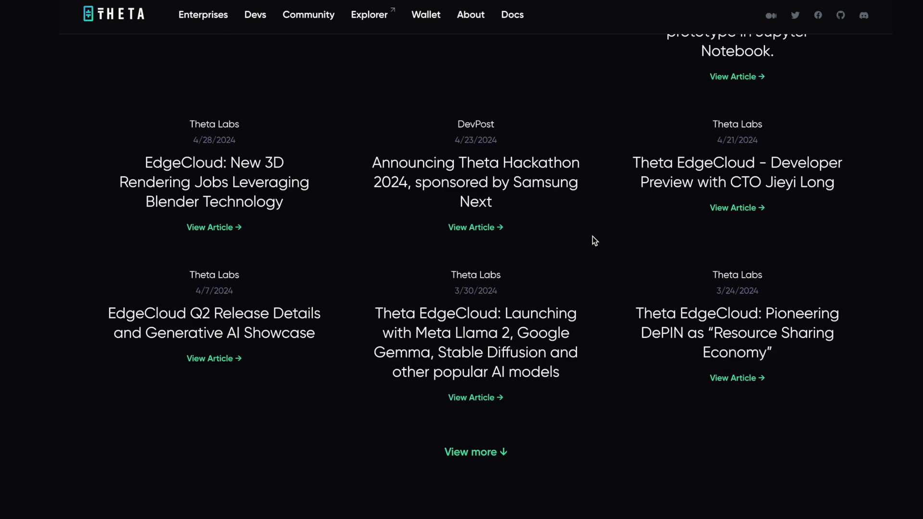
{"action": "scroll", "scroll_direction": "down", "scroll_amount": 3}
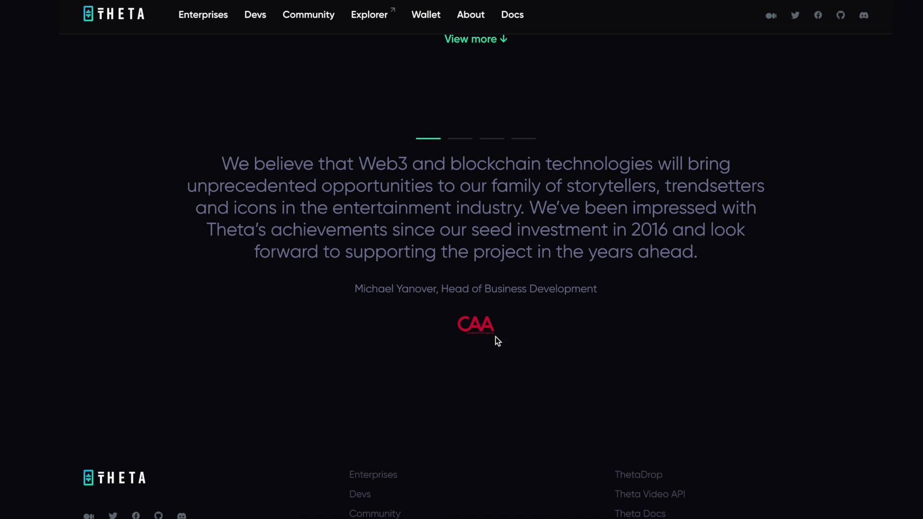
{"action": "mouse_move", "coordinate": [586, 380]}
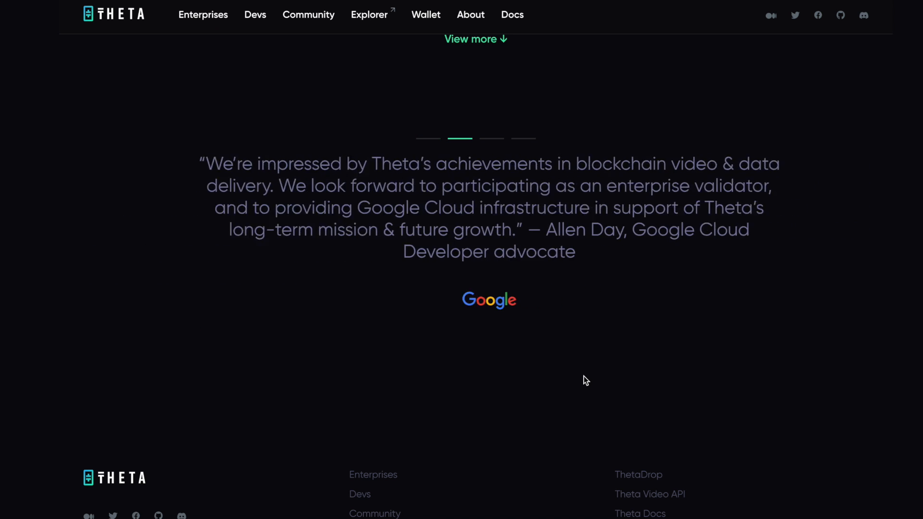
{"action": "scroll", "scroll_direction": "down", "scroll_amount": 3}
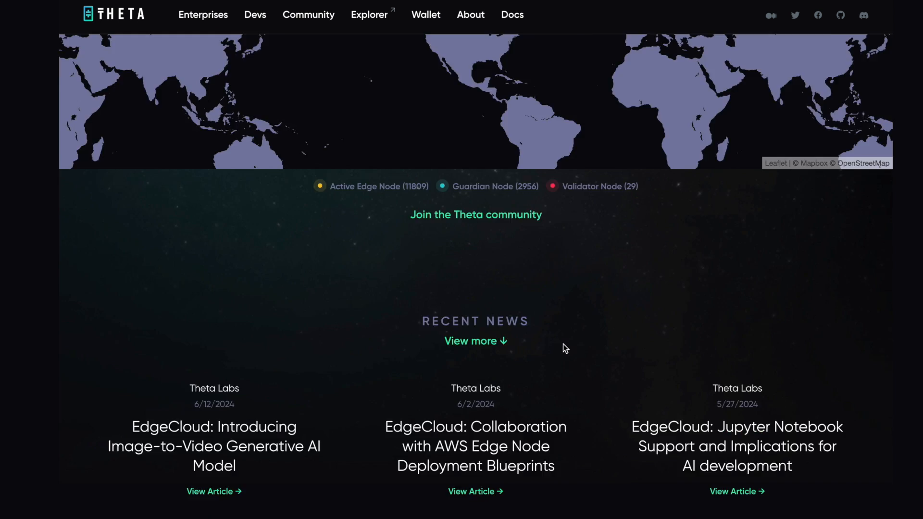
{"action": "scroll", "scroll_direction": "up", "scroll_amount": 3}
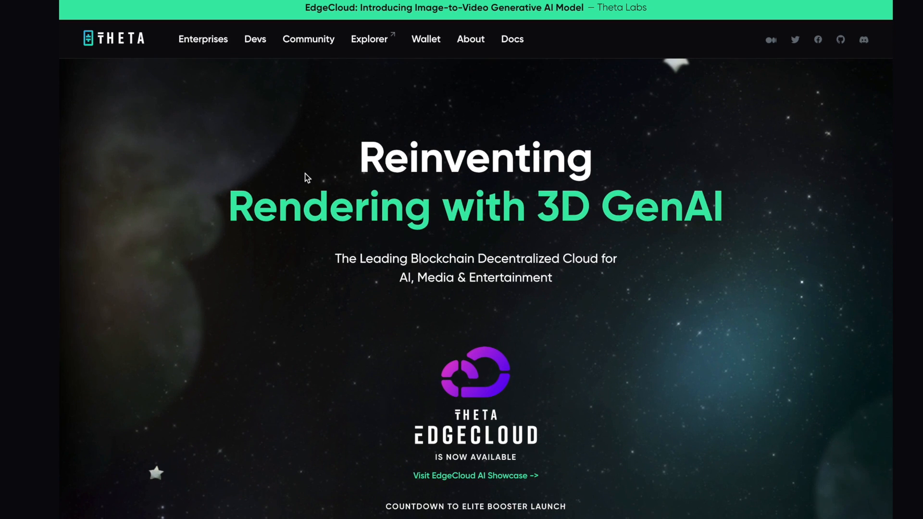
{"action": "mouse_move", "coordinate": [616, 263]}
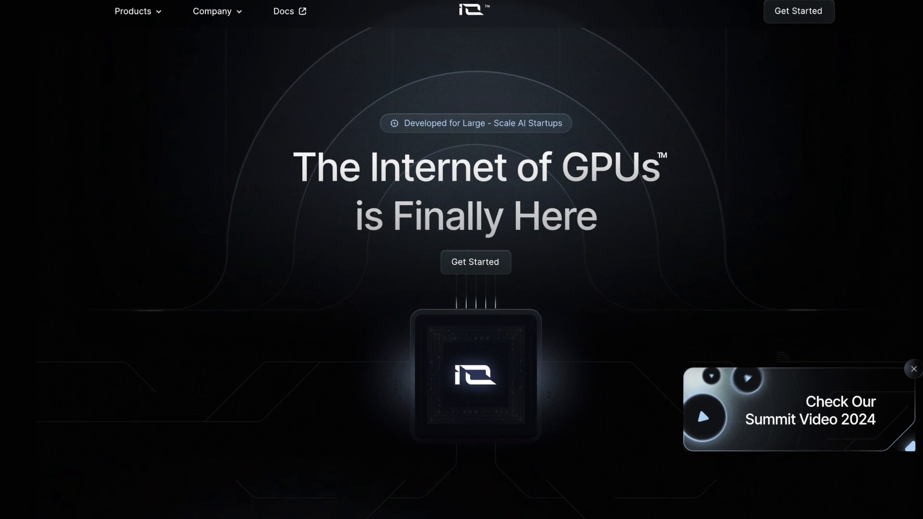
Scroll to the Decentralized Clusters feature cards and select the word DePIN
{"action": "scroll", "scroll_direction": "down", "scroll_amount": 3}
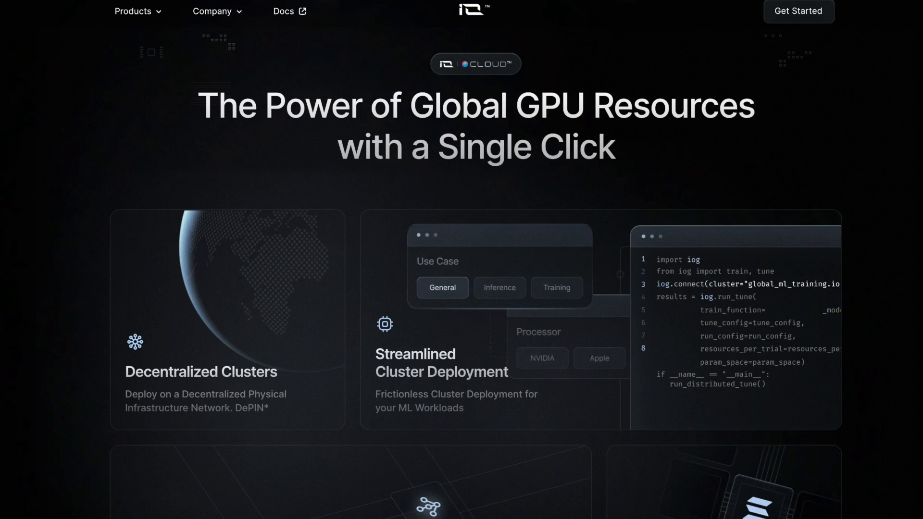
{"action": "scroll", "scroll_direction": "down", "scroll_amount": 3}
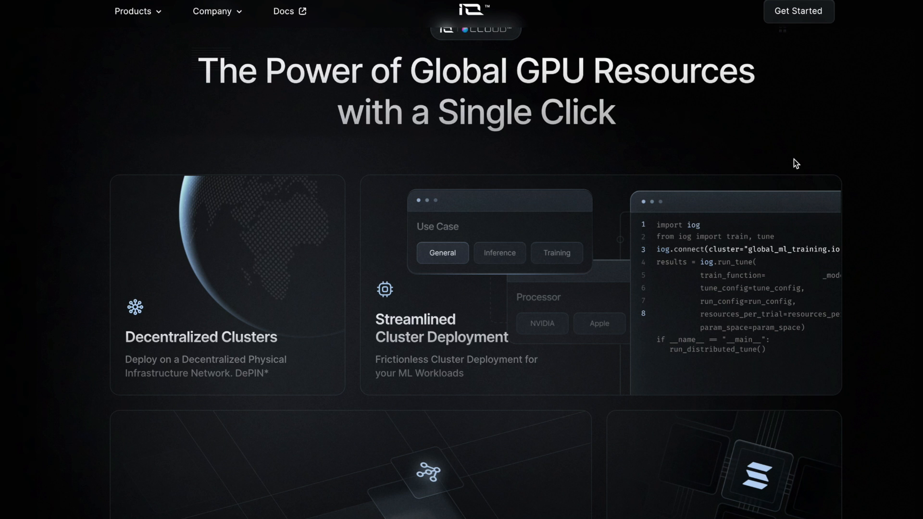
{"action": "scroll", "scroll_direction": "down", "scroll_amount": 3}
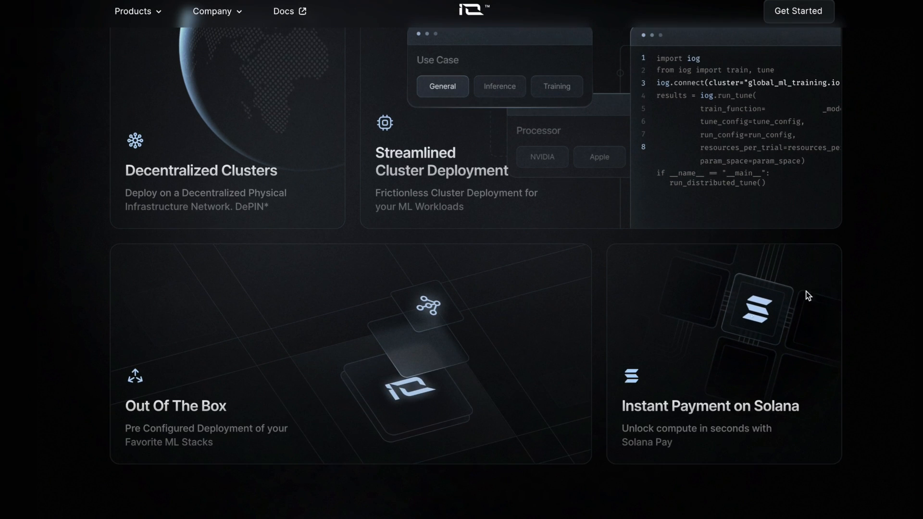
{"action": "scroll", "scroll_direction": "down", "scroll_amount": 3}
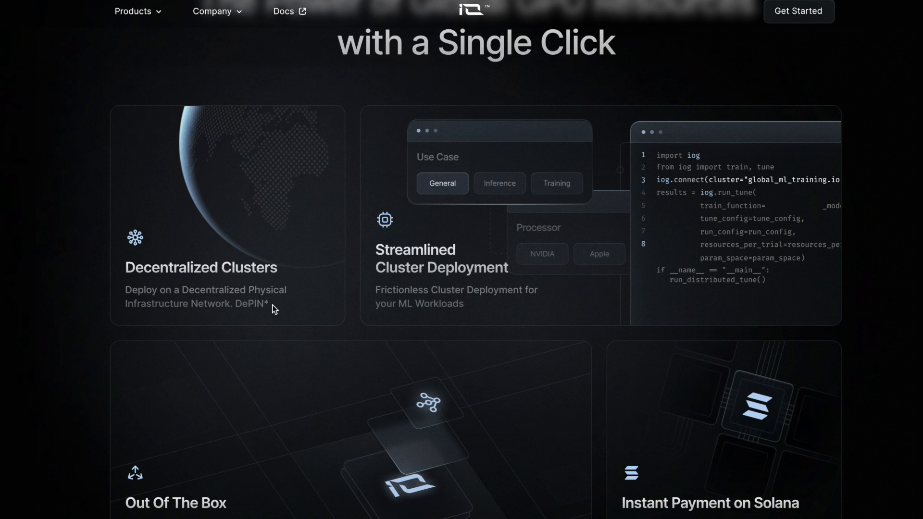
{"action": "double_click", "coordinate": [248, 305]}
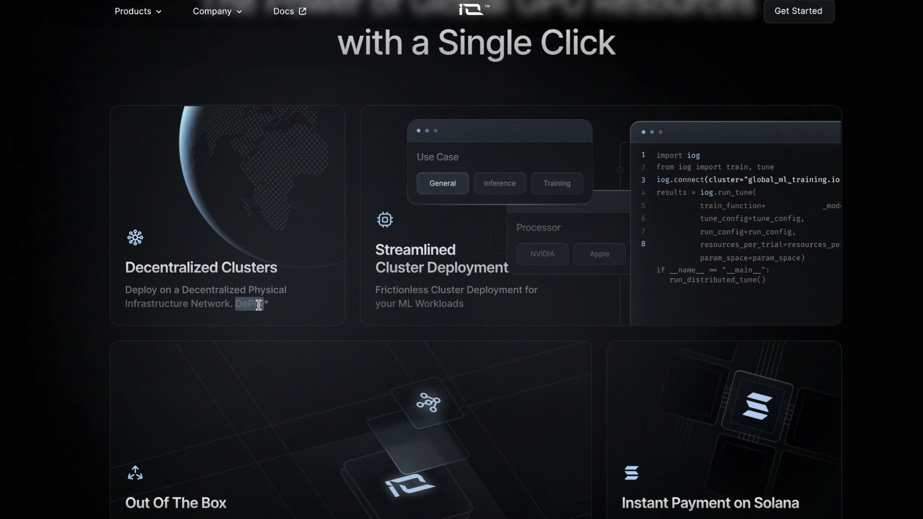
{"action": "mouse_move", "coordinate": [854, 465]}
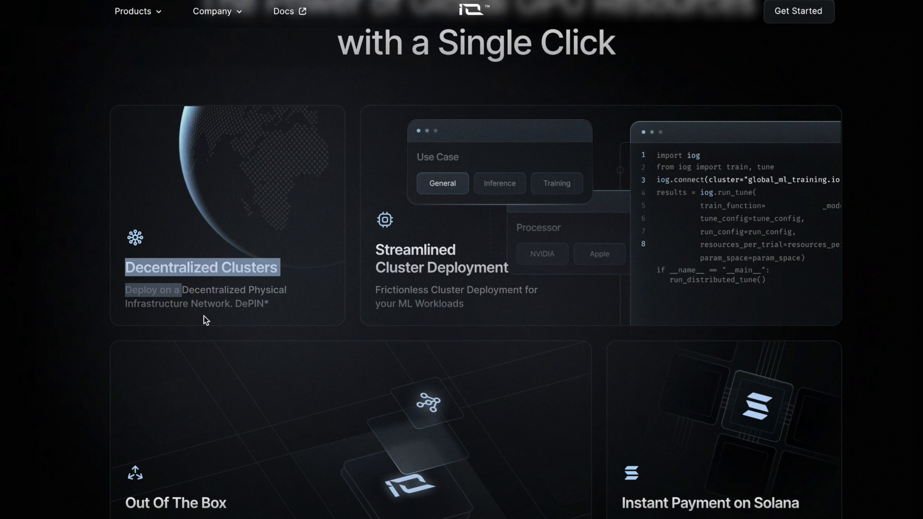
Scroll through the Azure price comparison and GPU benefits, selecting a heading, to the Worker section
{"action": "scroll", "scroll_direction": "down", "scroll_amount": 3}
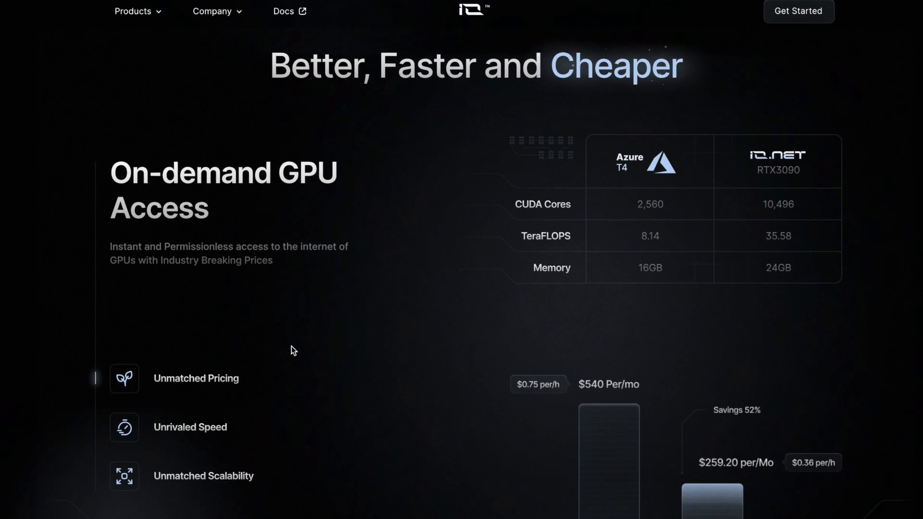
{"action": "scroll", "scroll_direction": "down", "scroll_amount": 3}
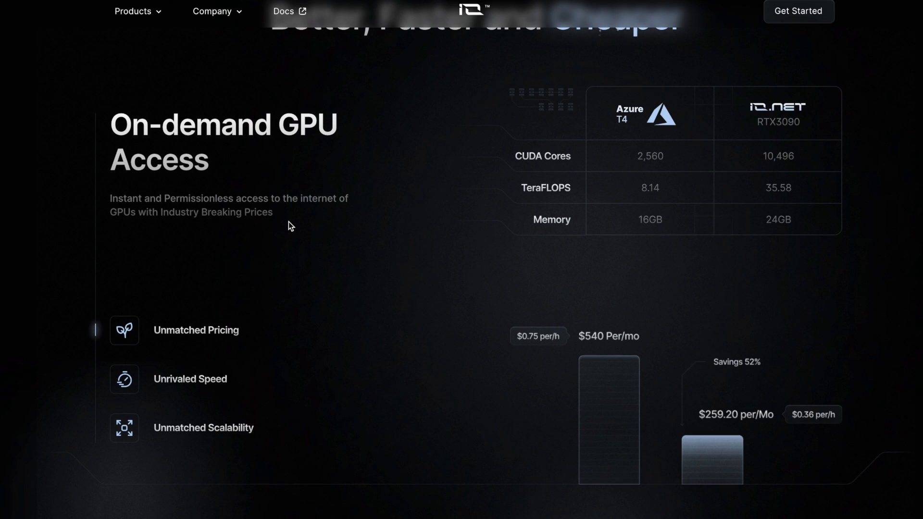
{"action": "scroll", "scroll_direction": "down", "scroll_amount": 3}
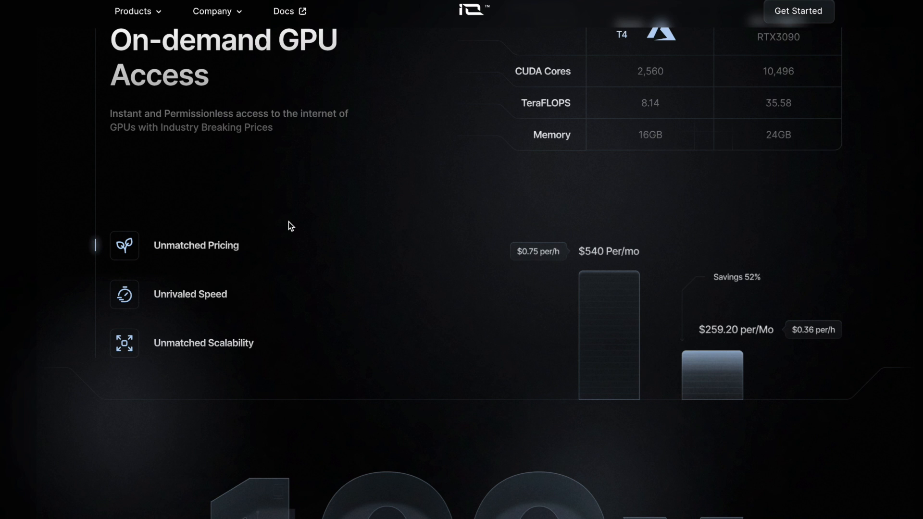
{"action": "scroll", "scroll_direction": "down", "scroll_amount": 3}
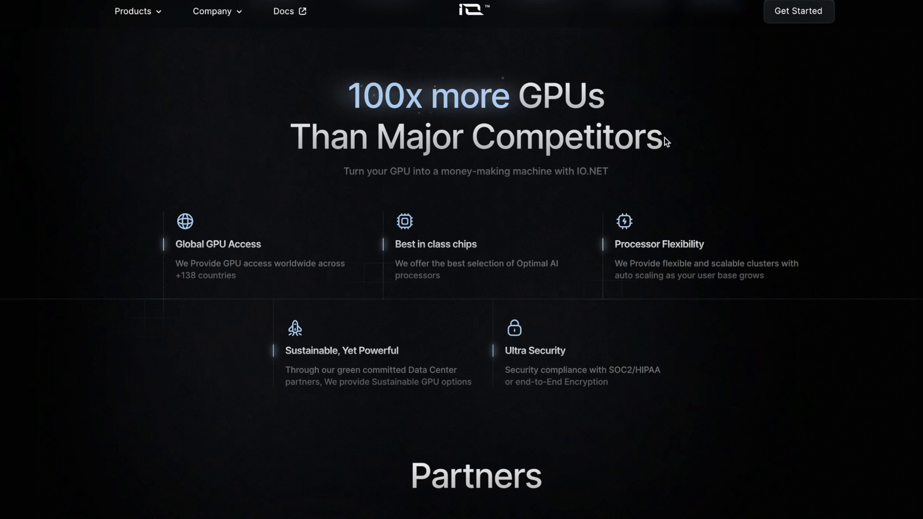
{"action": "left_click_drag", "start_coordinate": [349, 95], "coordinate": [663, 141]}
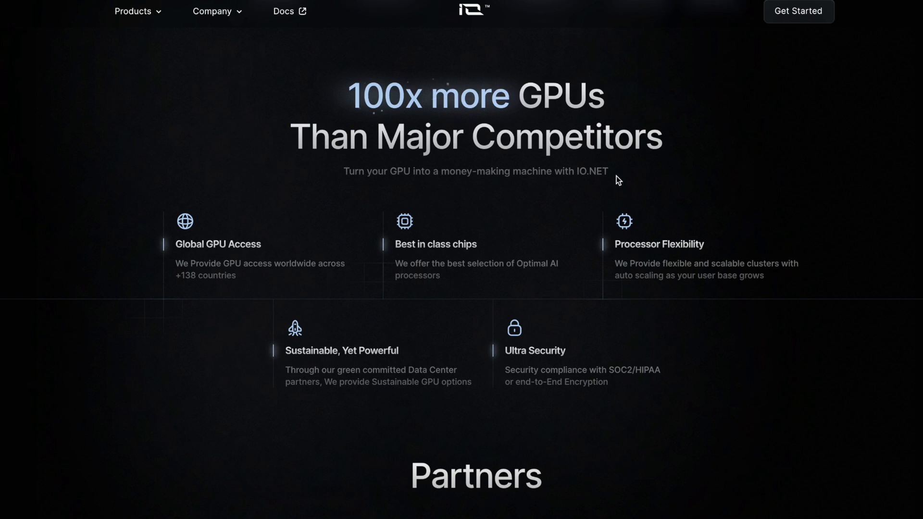
{"action": "scroll", "scroll_direction": "down", "scroll_amount": 3}
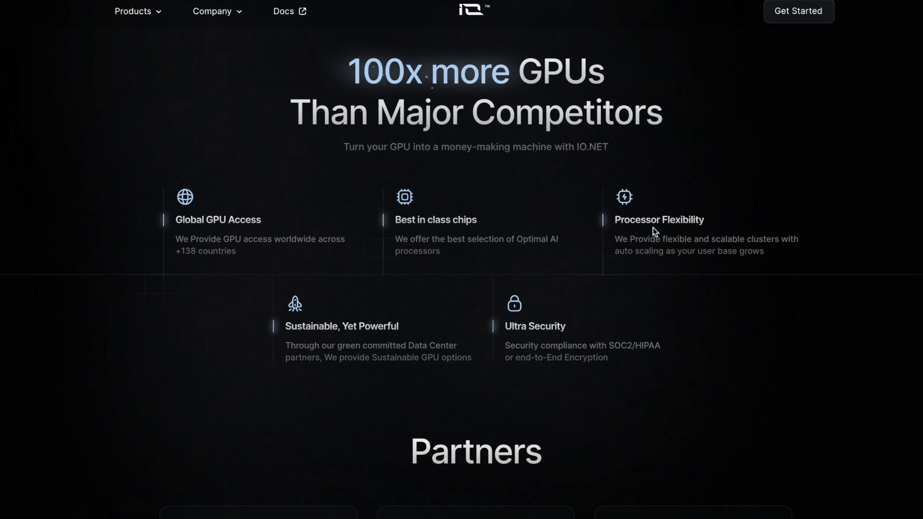
{"action": "mouse_move", "coordinate": [596, 187]}
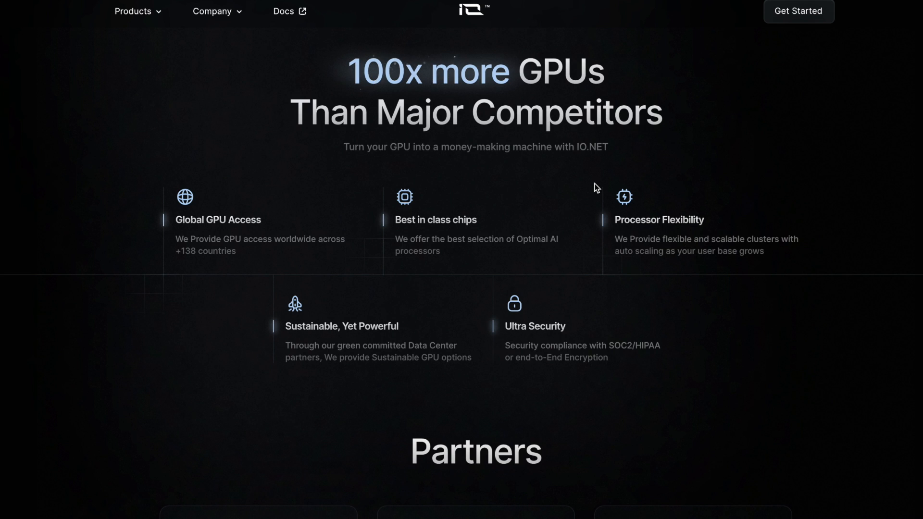
{"action": "mouse_move", "coordinate": [636, 318]}
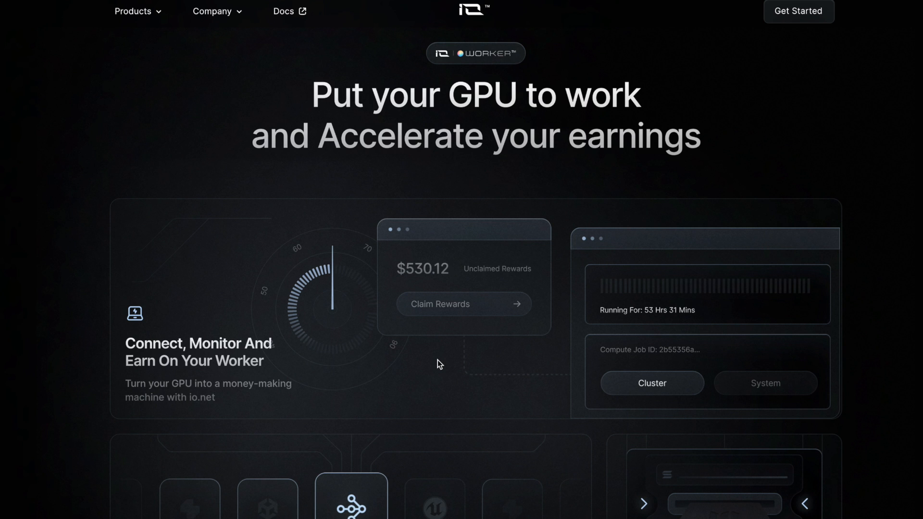
Scroll to the Global infrastructure, Premium Suppliers and Chip Ranking feature panels
{"action": "scroll", "scroll_direction": "down", "scroll_amount": 3}
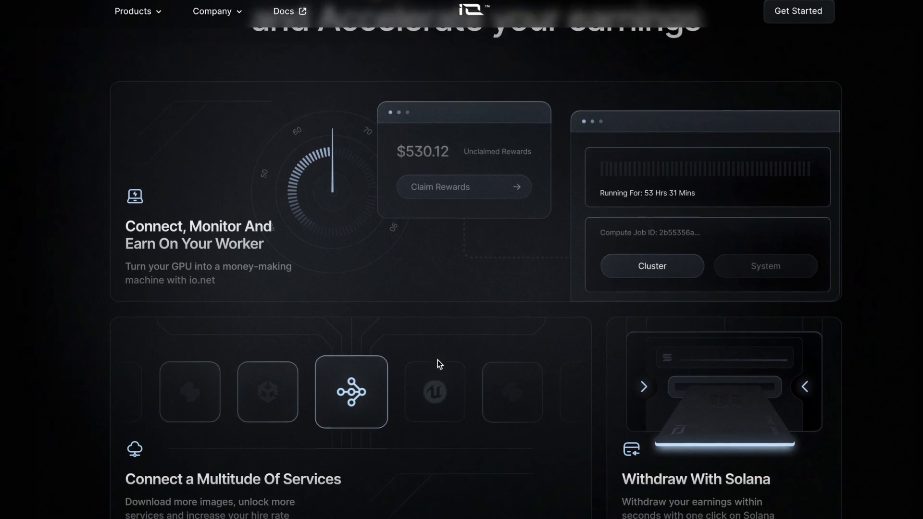
{"action": "scroll", "scroll_direction": "down", "scroll_amount": 3}
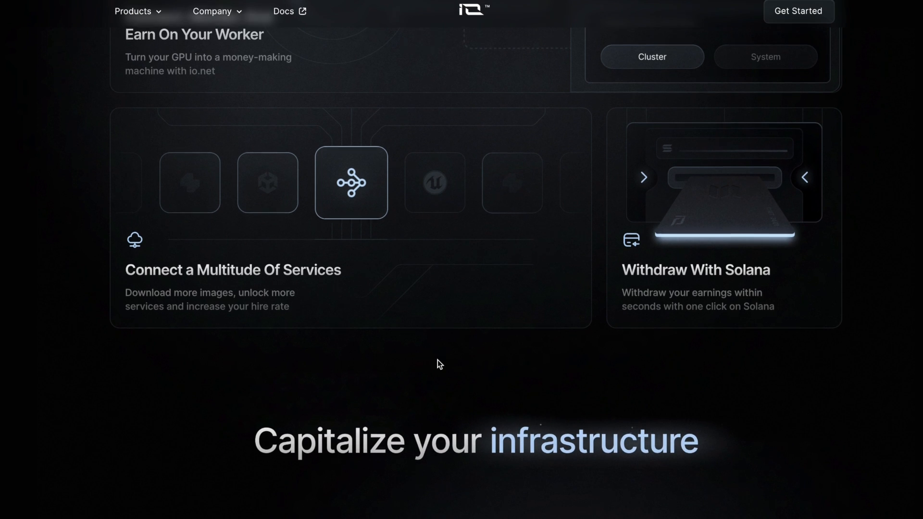
{"action": "scroll", "scroll_direction": "down", "scroll_amount": 3}
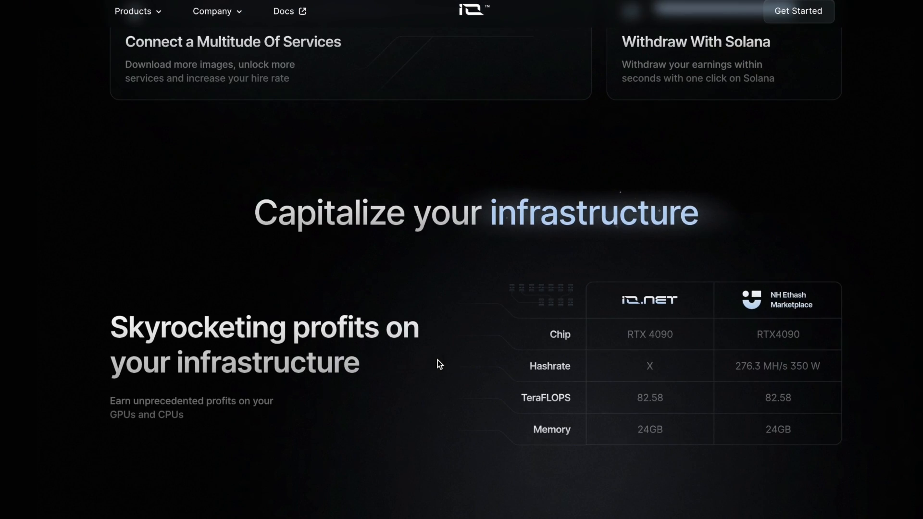
{"action": "scroll", "scroll_direction": "down", "scroll_amount": 3}
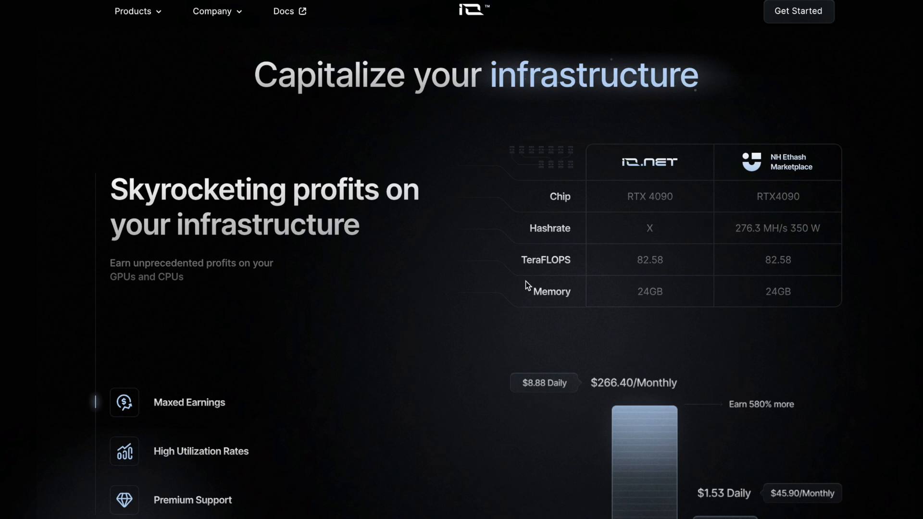
{"action": "scroll", "scroll_direction": "down", "scroll_amount": 3}
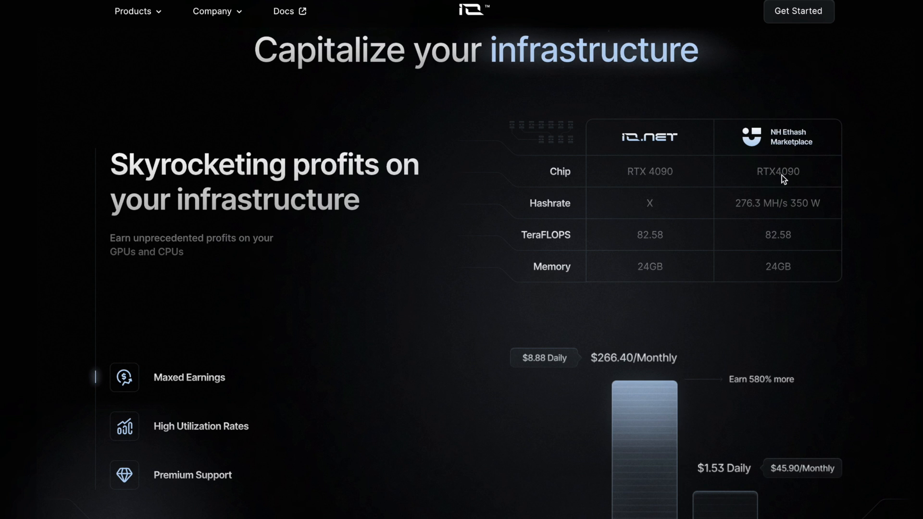
{"action": "mouse_move", "coordinate": [232, 264]}
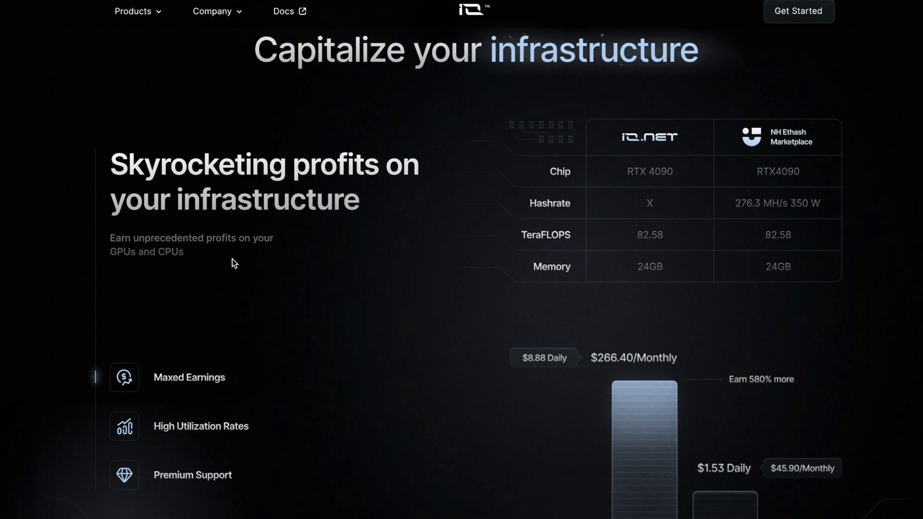
Scroll on through the earnings comparison and Explorer cards to the end of the io.net page
{"action": "scroll", "scroll_direction": "down", "scroll_amount": 3}
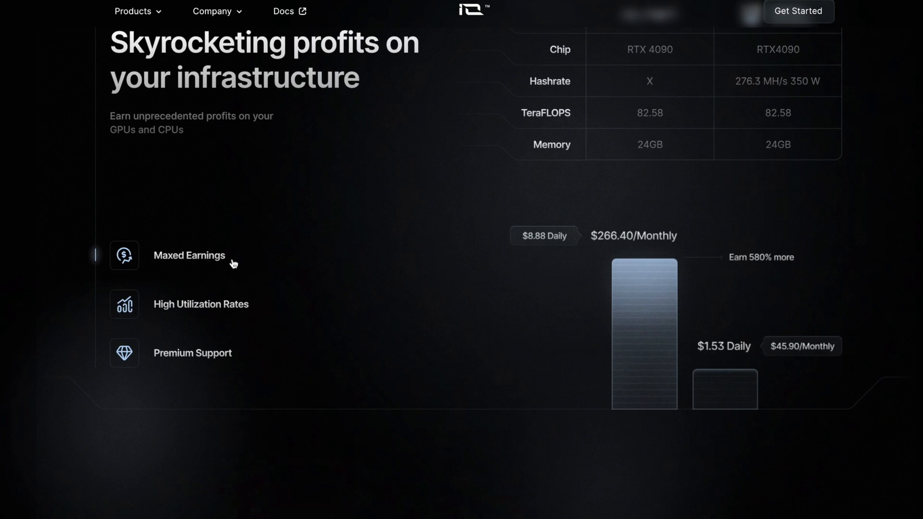
{"action": "scroll", "scroll_direction": "down", "scroll_amount": 3}
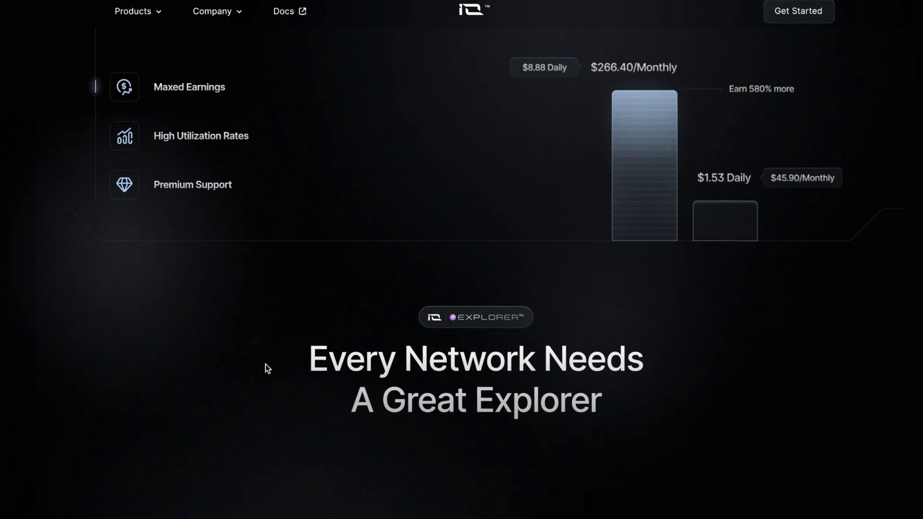
{"action": "scroll", "scroll_direction": "down", "scroll_amount": 3}
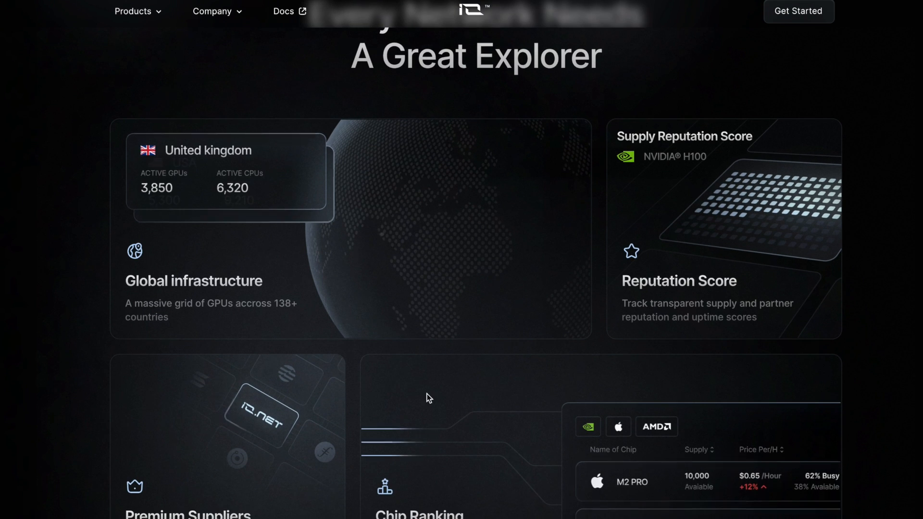
{"action": "scroll", "scroll_direction": "down", "scroll_amount": 3}
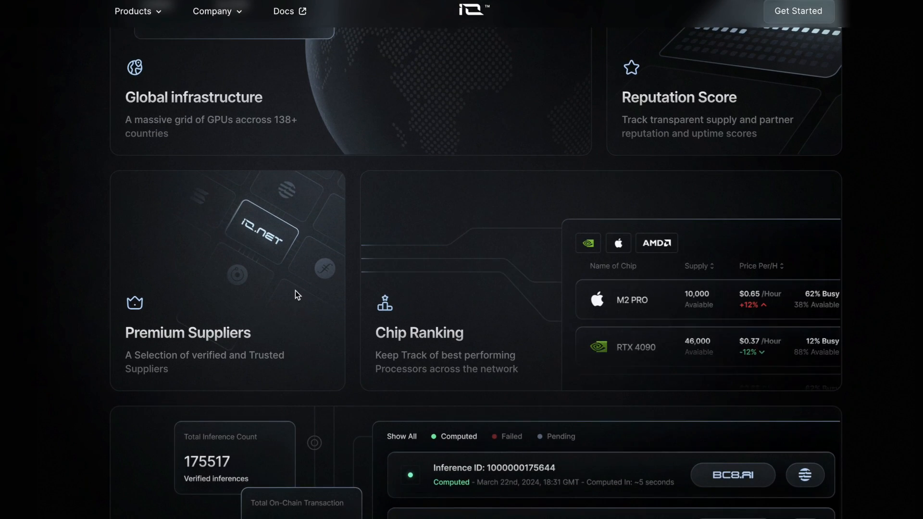
{"action": "scroll", "scroll_direction": "down", "scroll_amount": 3}
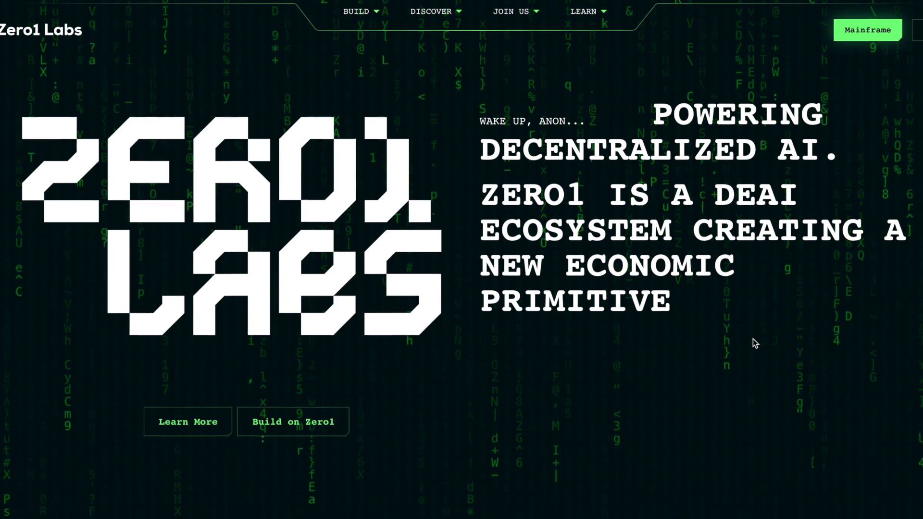
Scroll past the Keymaker, Zero Construct and Cypher sections to 'The First Fully Inclusive Ecosystem for DeAI'
{"action": "scroll", "scroll_direction": "down", "scroll_amount": 3}
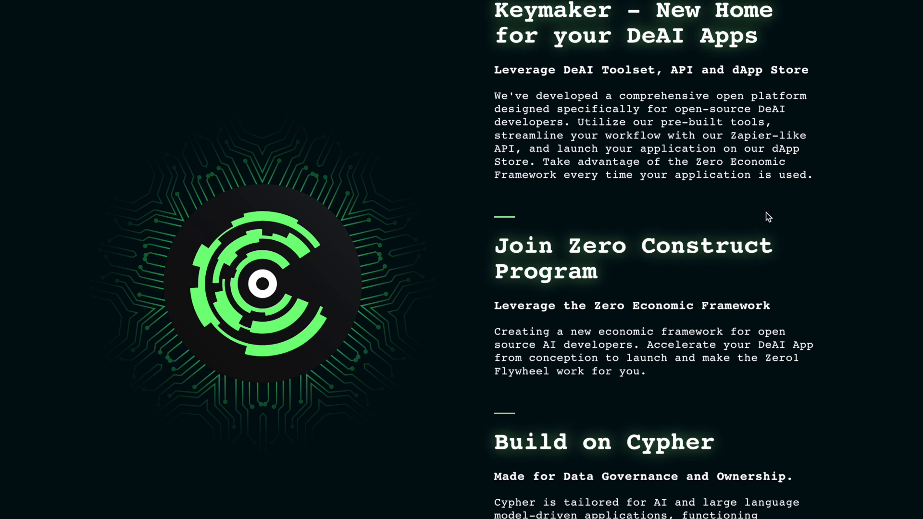
{"action": "scroll", "scroll_direction": "down", "scroll_amount": 3}
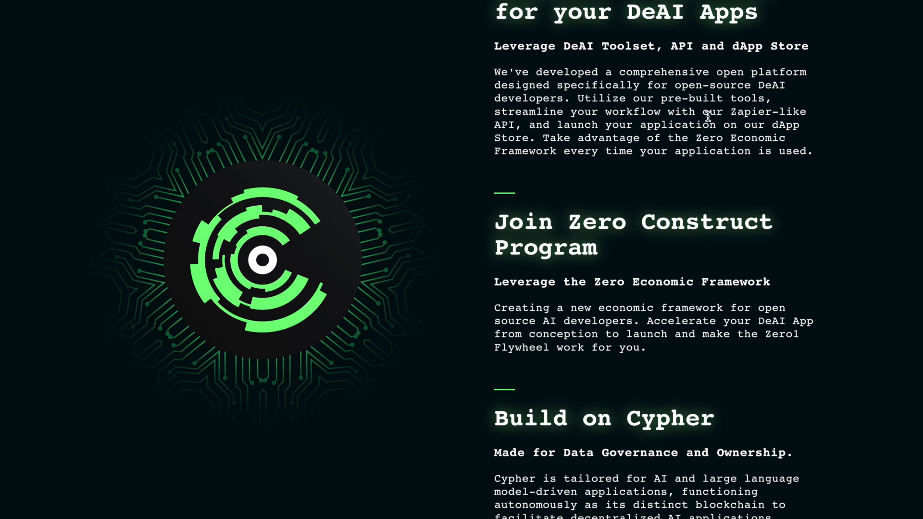
{"action": "scroll", "scroll_direction": "down", "scroll_amount": 3}
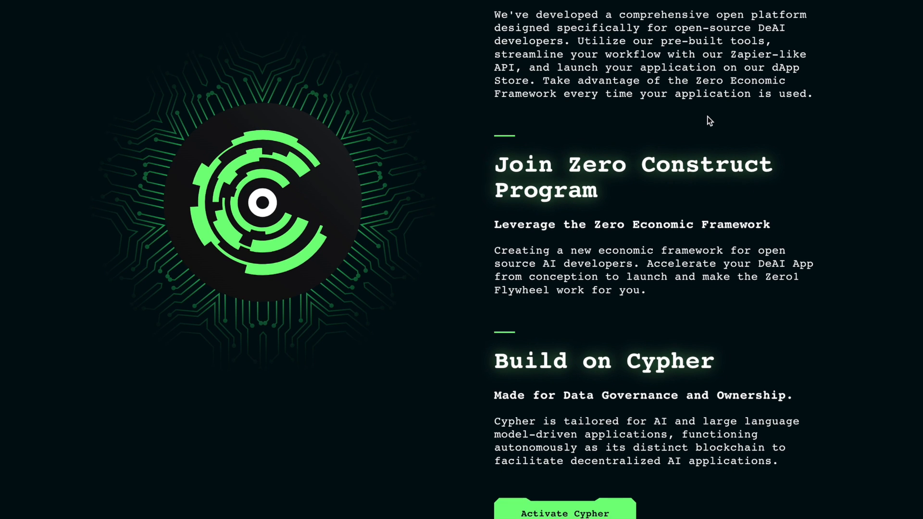
{"action": "scroll", "scroll_direction": "down", "scroll_amount": 3}
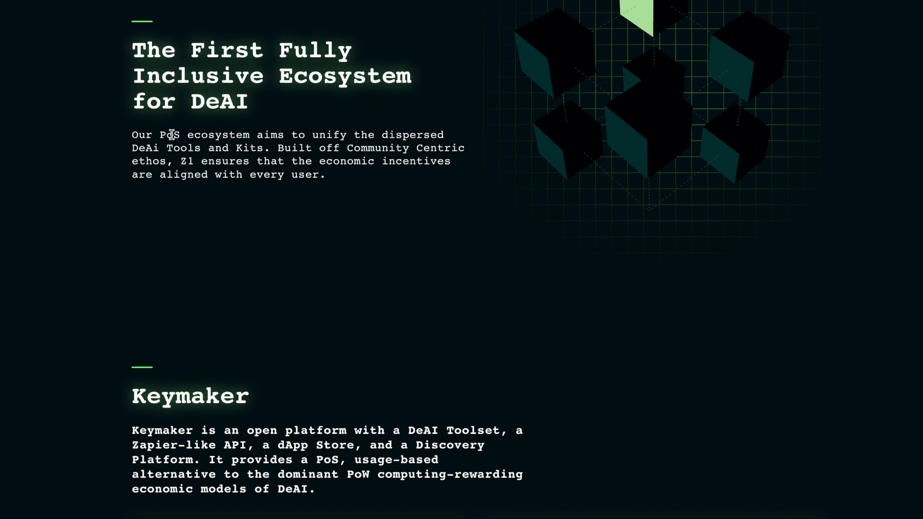
Scroll through the four Keymaker feature cards and select the word AppStore in the rewards card
{"action": "scroll", "scroll_direction": "down", "scroll_amount": 3}
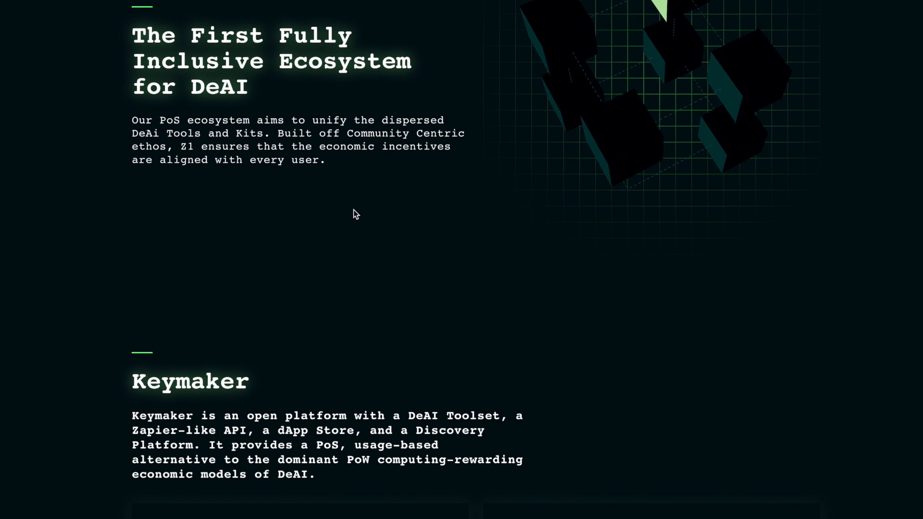
{"action": "scroll", "scroll_direction": "down", "scroll_amount": 3}
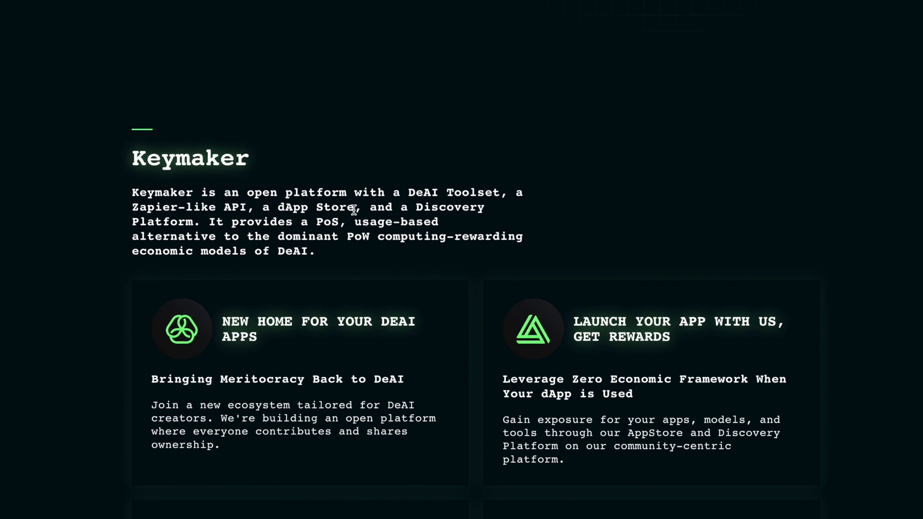
{"action": "scroll", "scroll_direction": "down", "scroll_amount": 3}
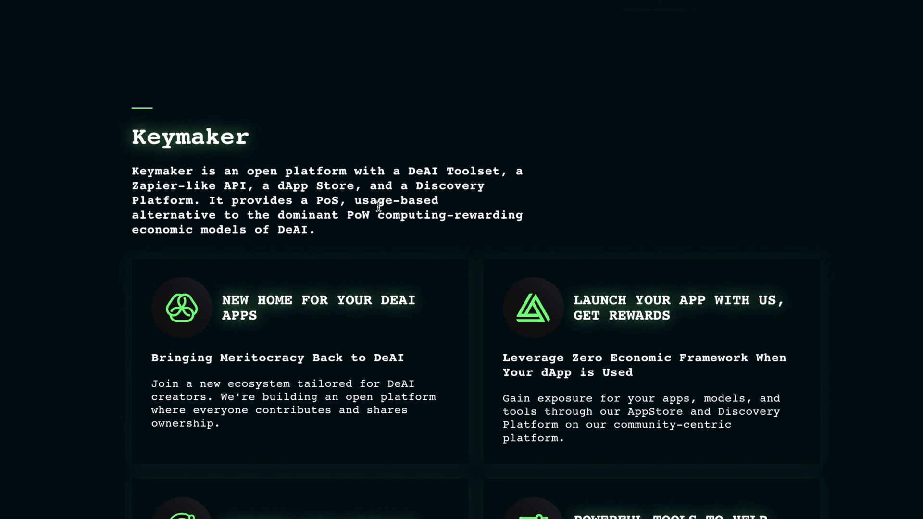
{"action": "scroll", "scroll_direction": "down", "scroll_amount": 3}
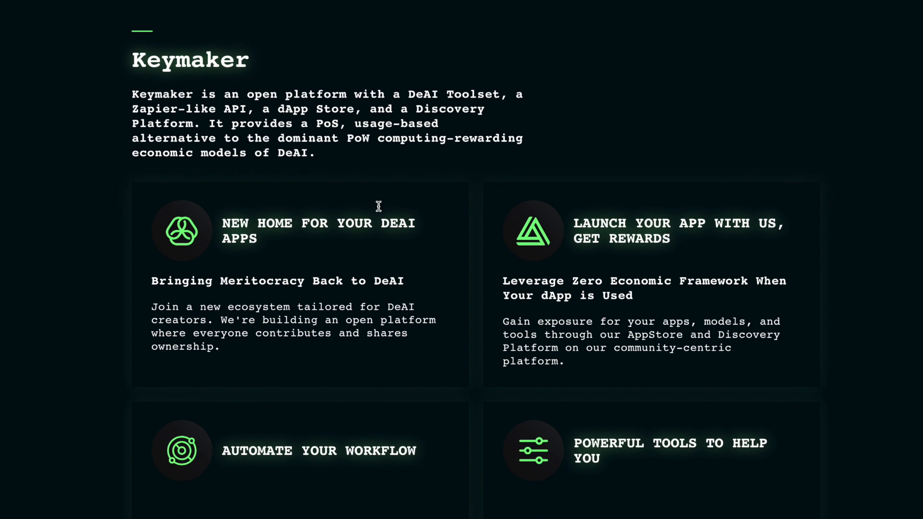
{"action": "scroll", "scroll_direction": "down", "scroll_amount": 3}
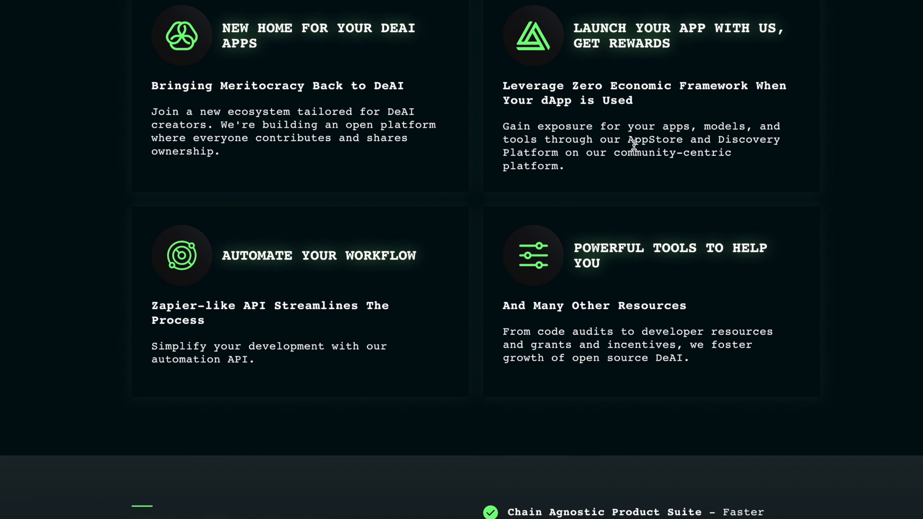
{"action": "double_click", "coordinate": [655, 139]}
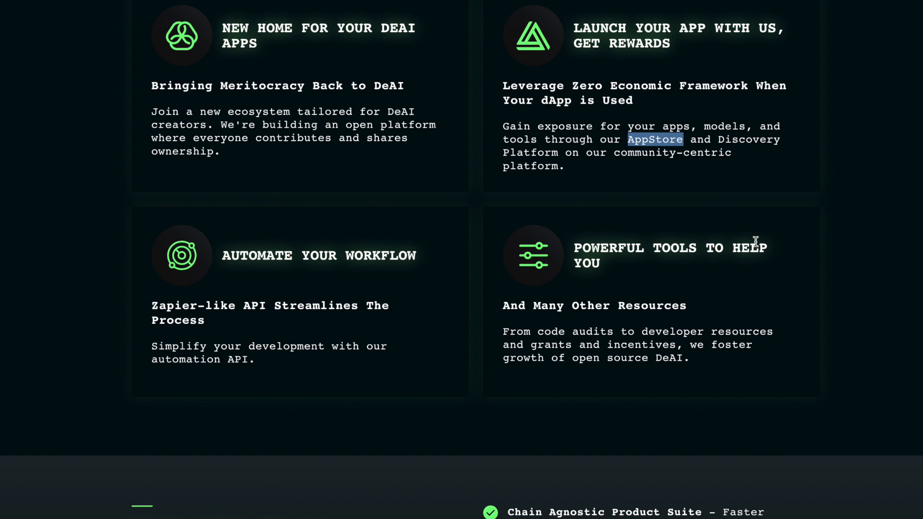
{"action": "mouse_move", "coordinate": [657, 214]}
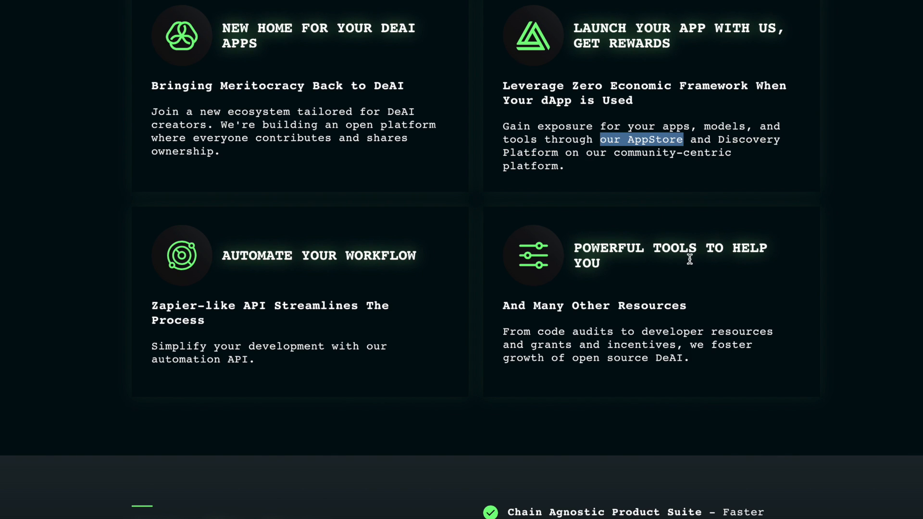
{"action": "mouse_move", "coordinate": [701, 314]}
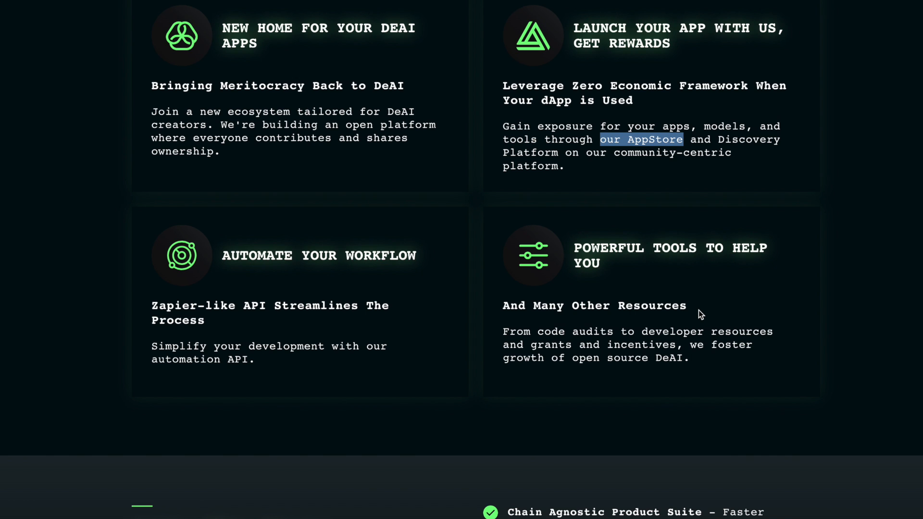
Scroll down to the 'Join The Zero Construct Program' benefits list
{"action": "scroll", "scroll_direction": "down", "scroll_amount": 3}
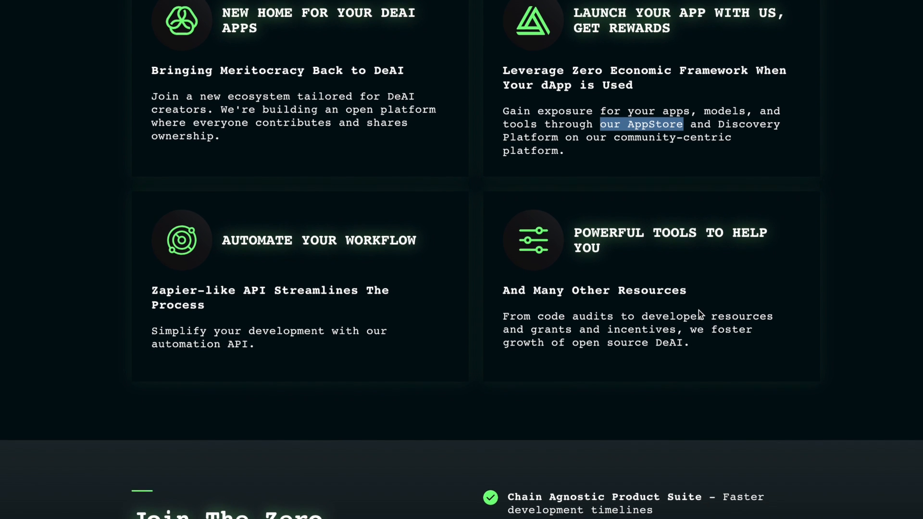
{"action": "scroll", "scroll_direction": "down", "scroll_amount": 3}
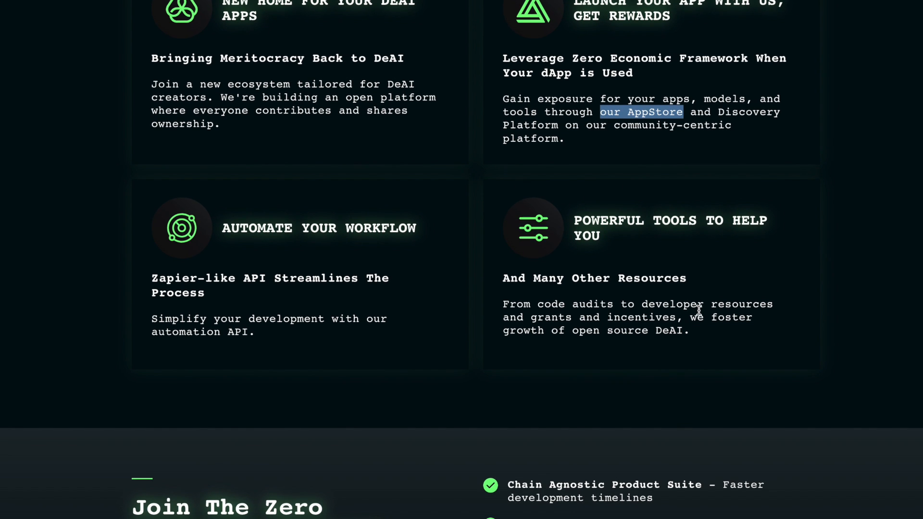
{"action": "scroll", "scroll_direction": "down", "scroll_amount": 3}
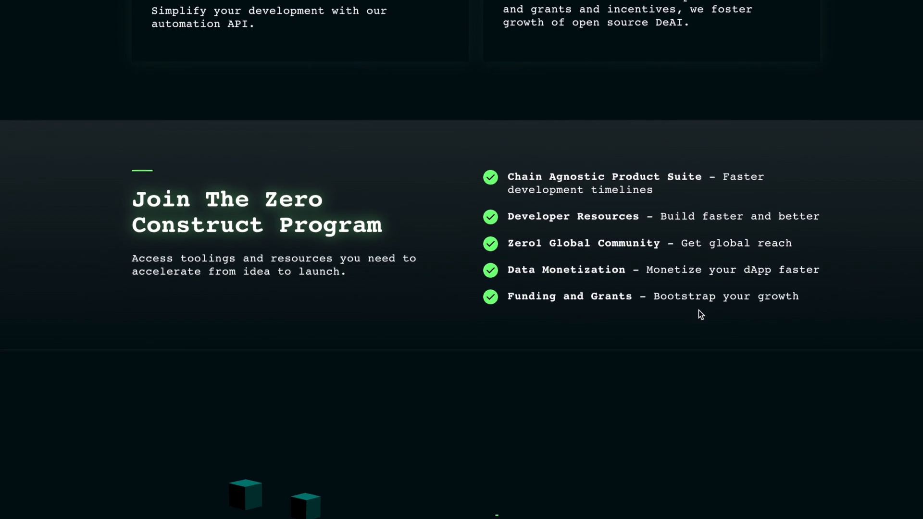
Scroll through the six Cypher AppChain feature cards to the 'Follow the white rabbit' section
{"action": "scroll", "scroll_direction": "down", "scroll_amount": 3}
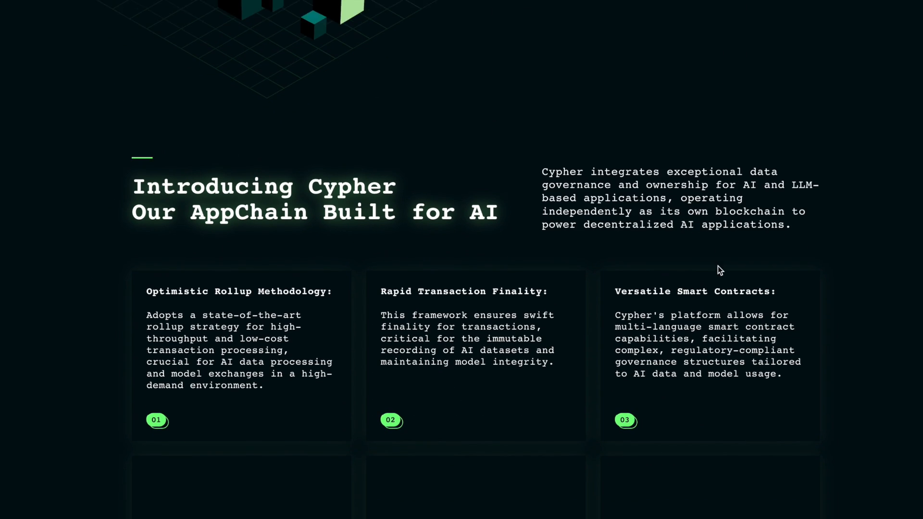
{"action": "scroll", "scroll_direction": "down", "scroll_amount": 3}
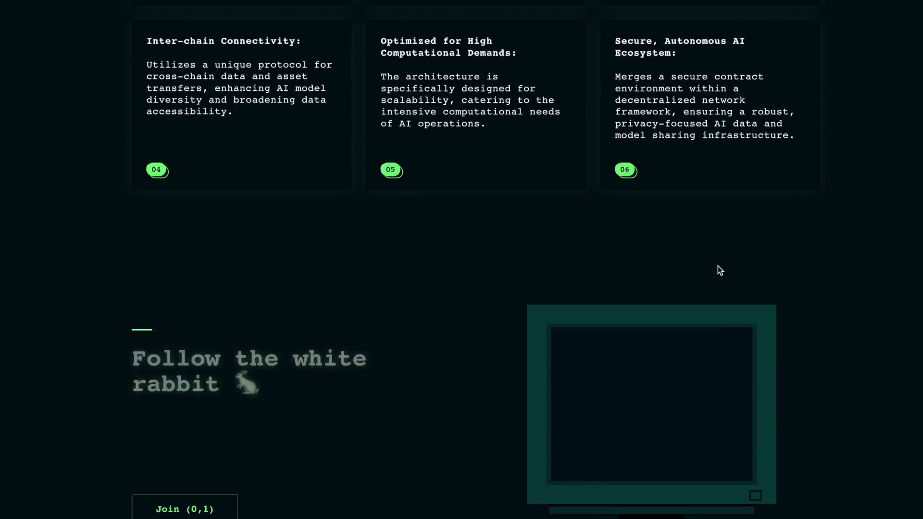
{"action": "scroll", "scroll_direction": "down", "scroll_amount": 3}
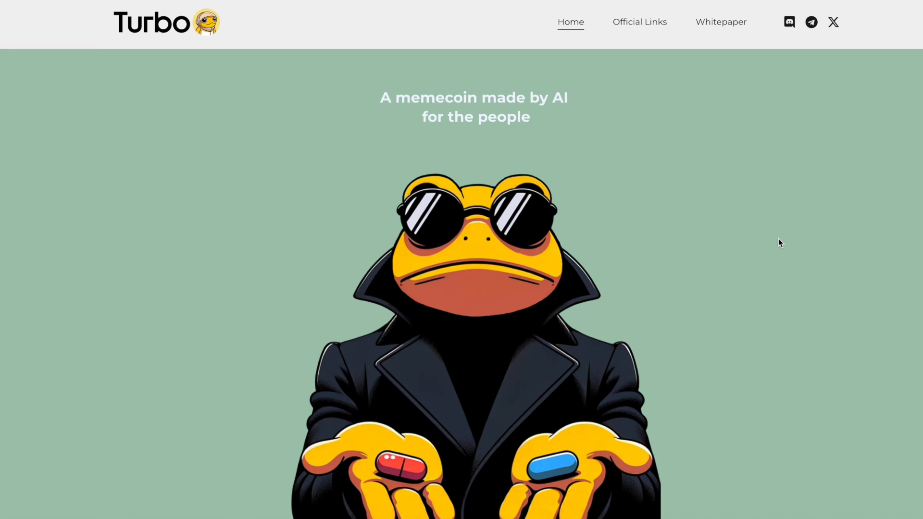
{"action": "mouse_move", "coordinate": [776, 241]}
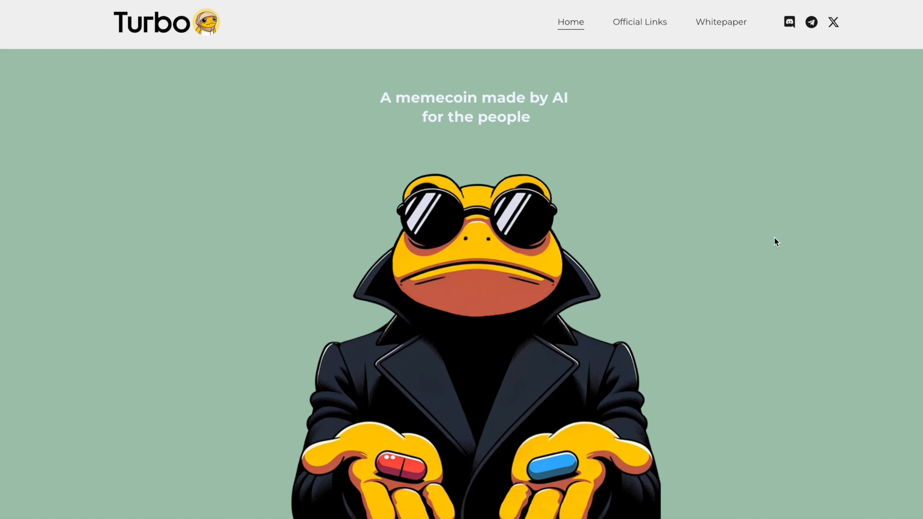
Scroll the Turbo homepage from the pill-holding frog past the exchange listings to the GPT-4 origin story
{"action": "scroll", "scroll_direction": "down", "scroll_amount": 3}
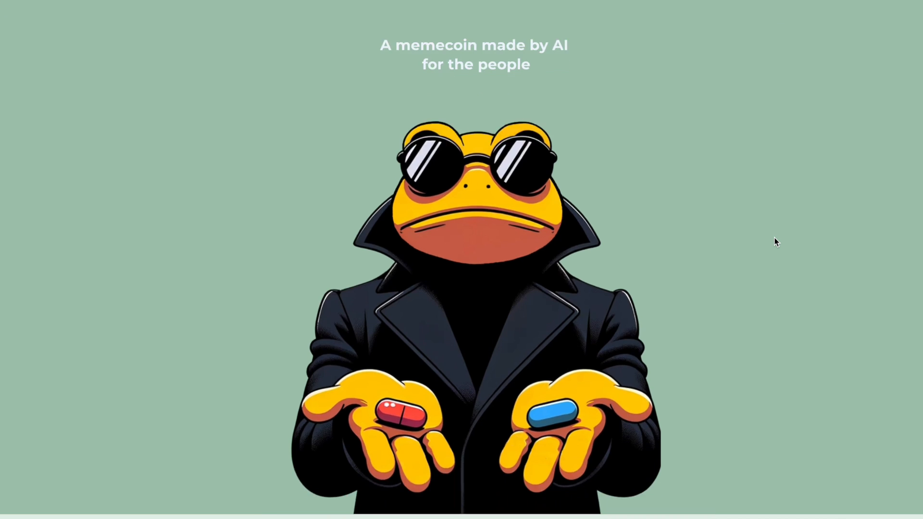
{"action": "scroll", "scroll_direction": "down", "scroll_amount": 3}
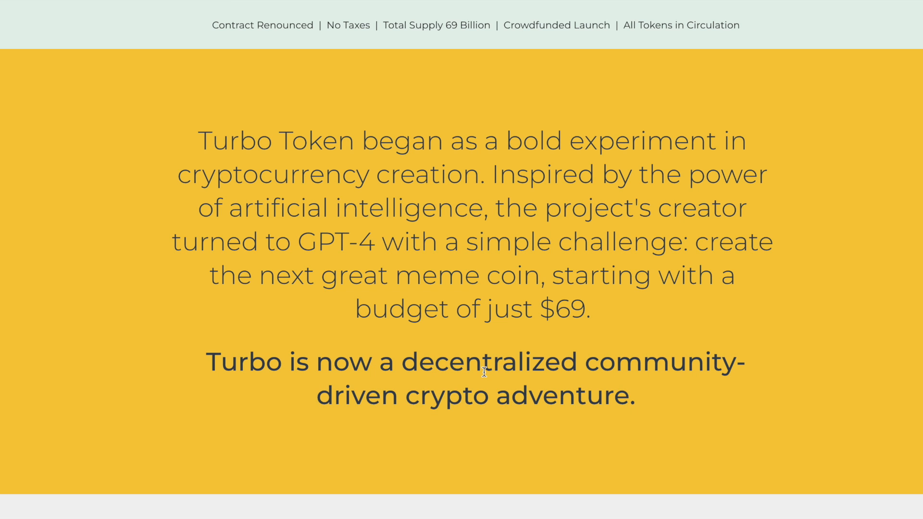
{"action": "scroll", "scroll_direction": "down", "scroll_amount": 3}
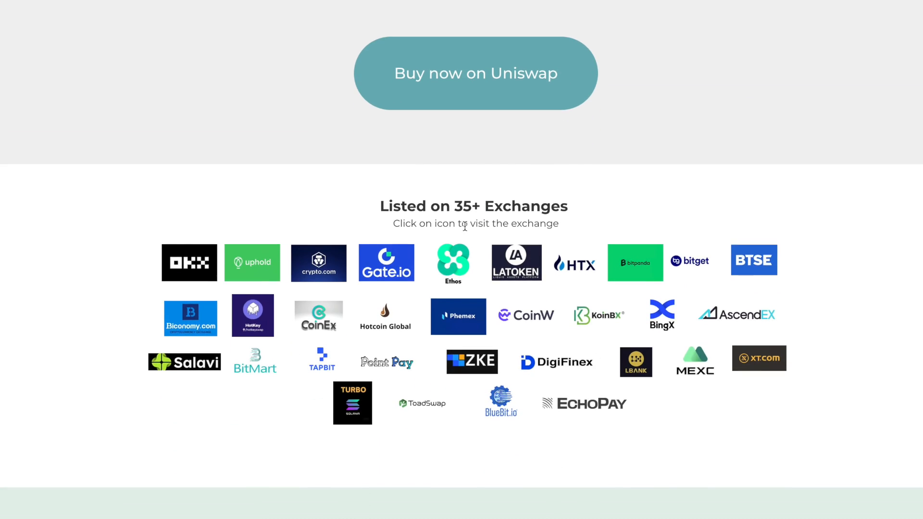
{"action": "scroll", "scroll_direction": "down", "scroll_amount": 3}
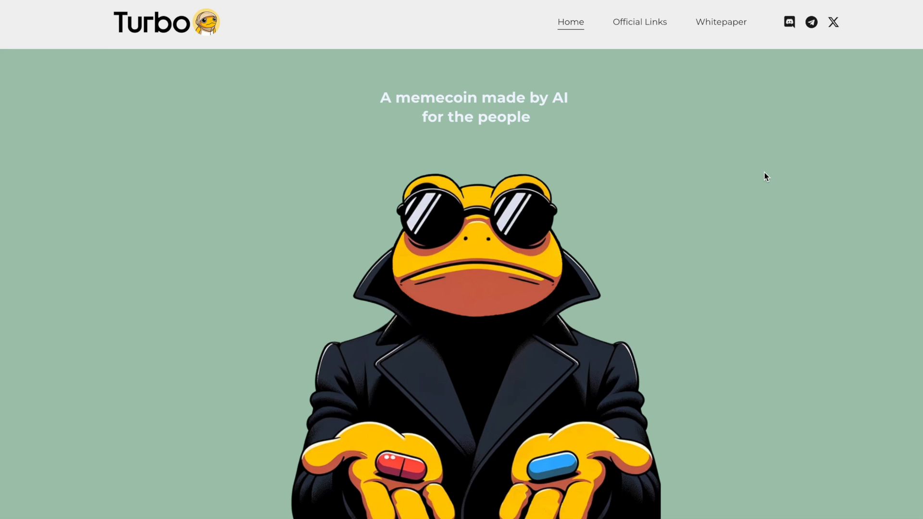
{"action": "scroll", "scroll_direction": "down", "scroll_amount": 3}
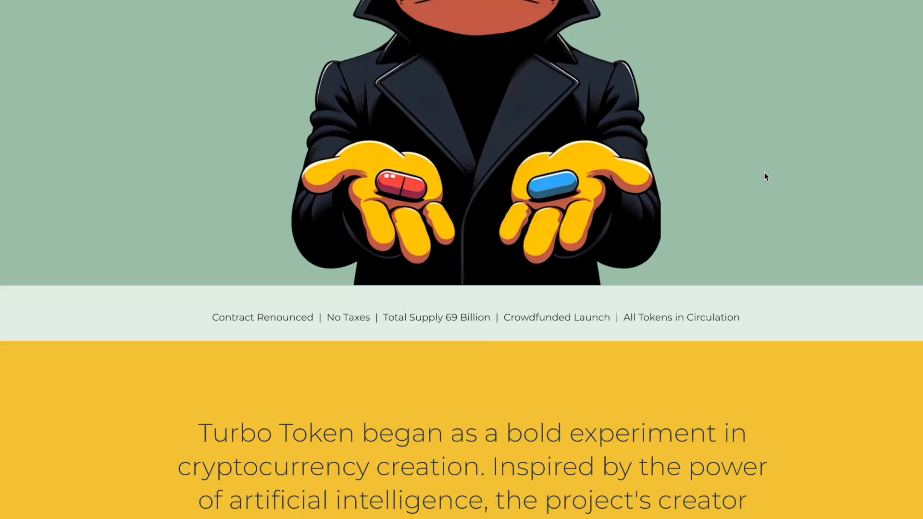
{"action": "scroll", "scroll_direction": "down", "scroll_amount": 3}
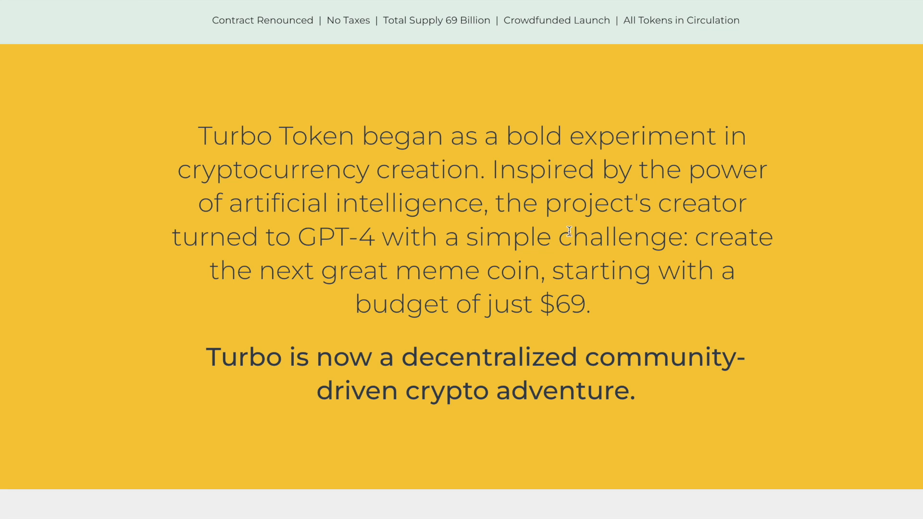
{"action": "mouse_move", "coordinate": [619, 262]}
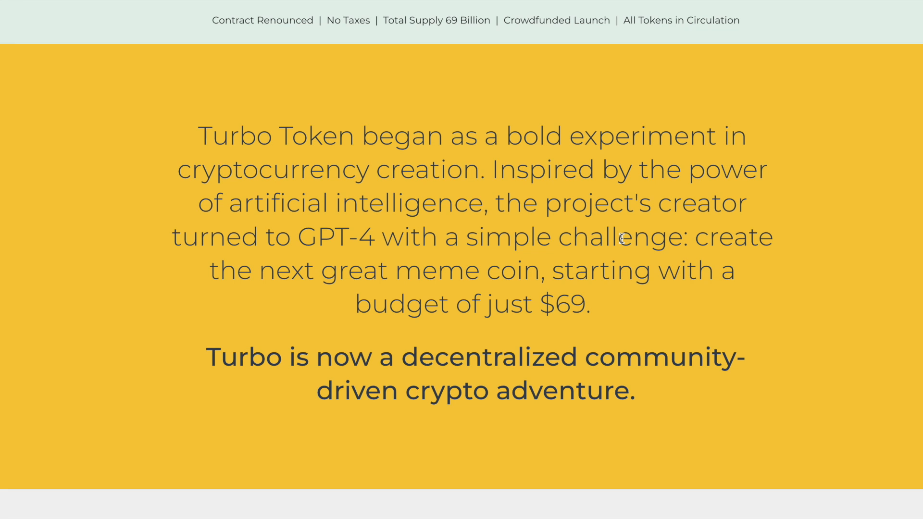
{"action": "mouse_move", "coordinate": [560, 263]}
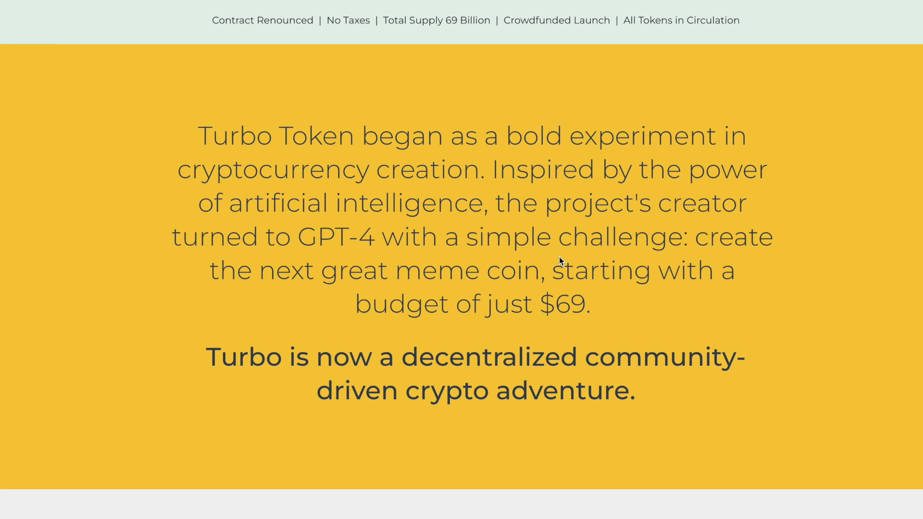
{"action": "scroll", "scroll_direction": "down", "scroll_amount": 3}
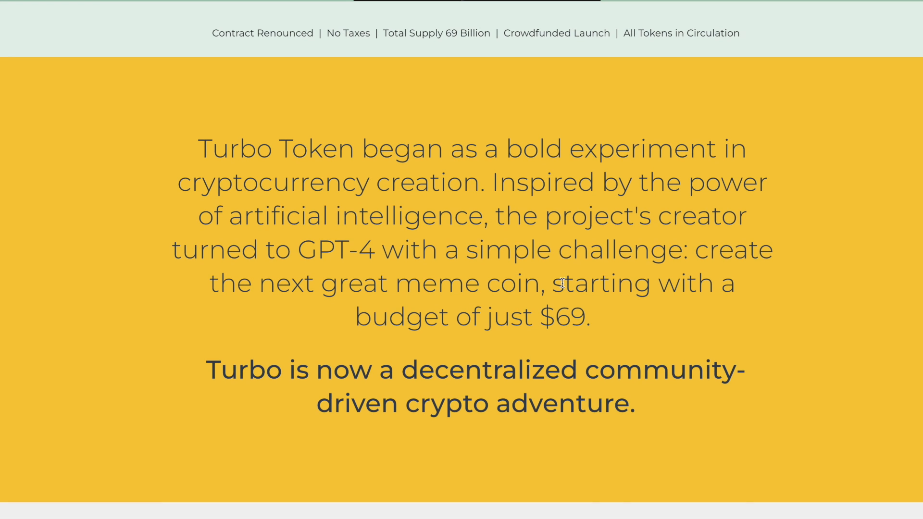